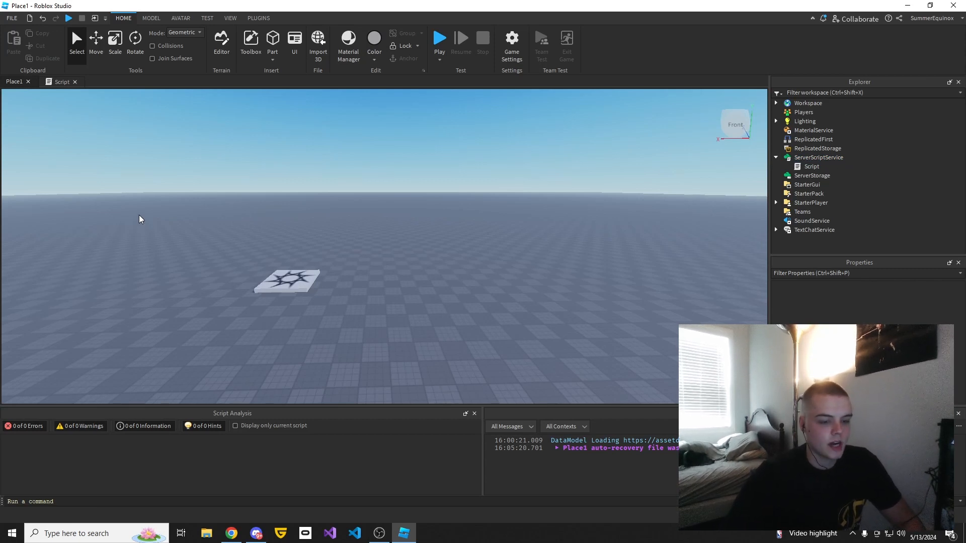
mouse_move(132, 234)
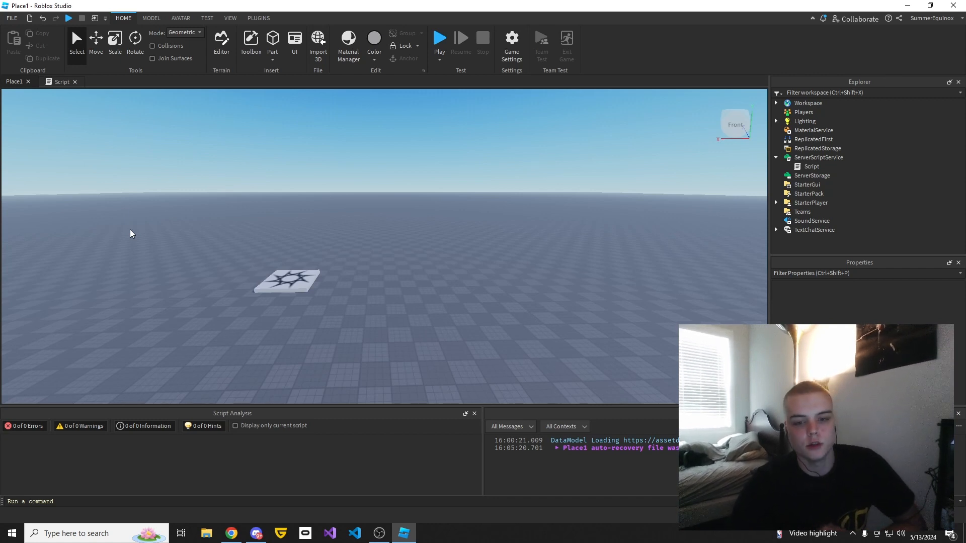
mouse_move(118, 236)
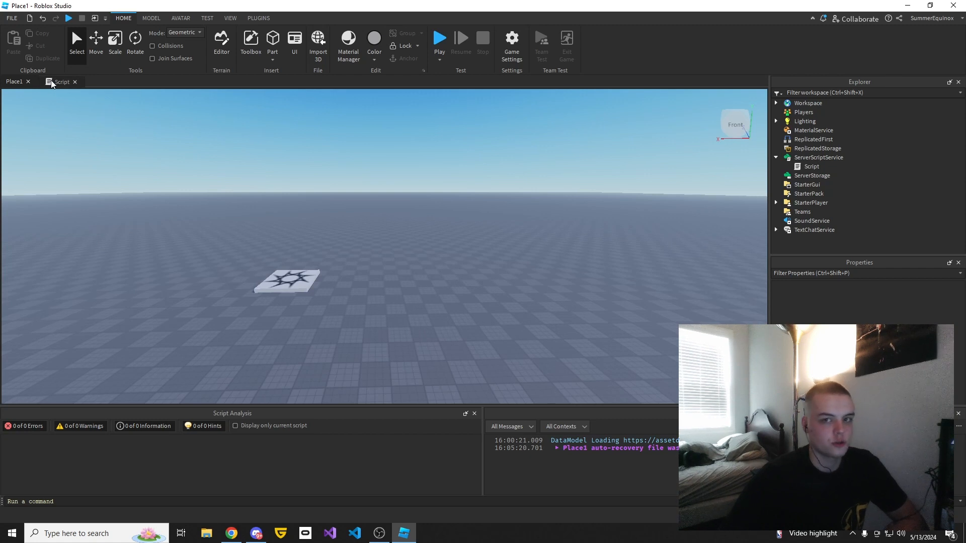
Step: Open the blank Script in the code editor and select it in Explorer to show its properties
click(61, 82)
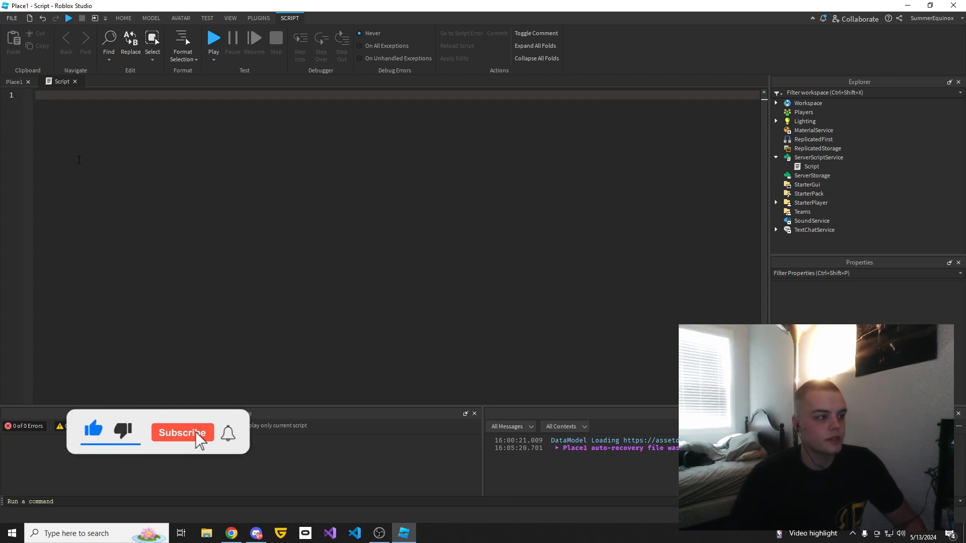
click(181, 433)
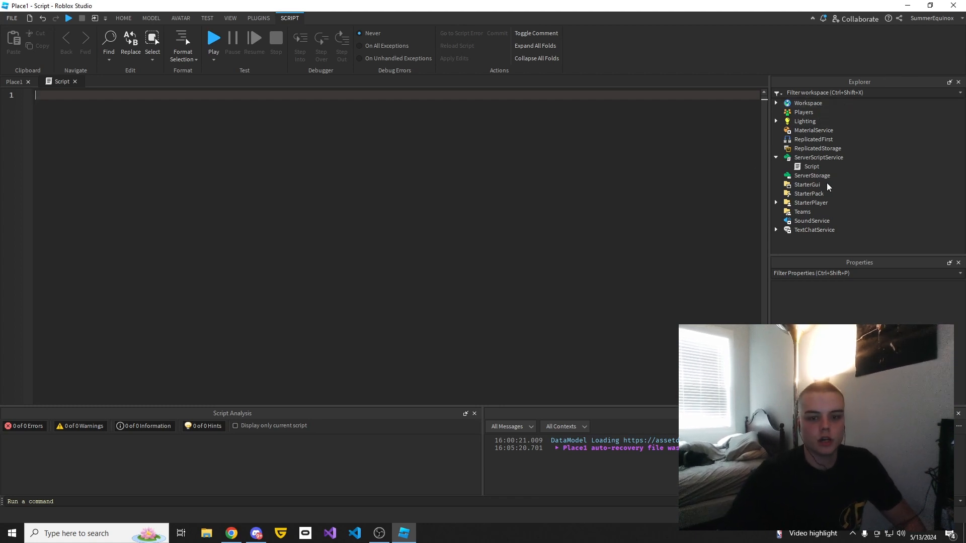
click(812, 166)
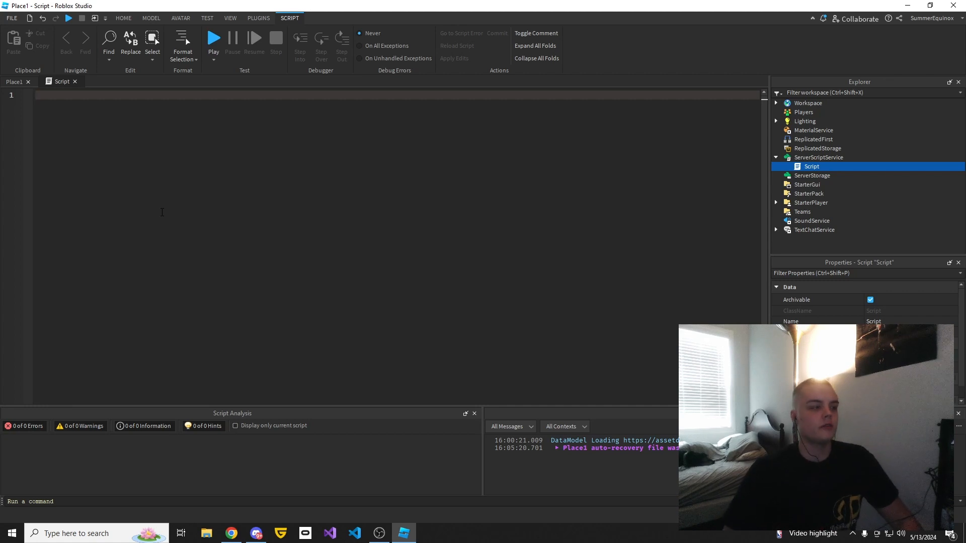
Step: Type the example declaration 'local VariableName = 5', then select it all to erase it
text(local)
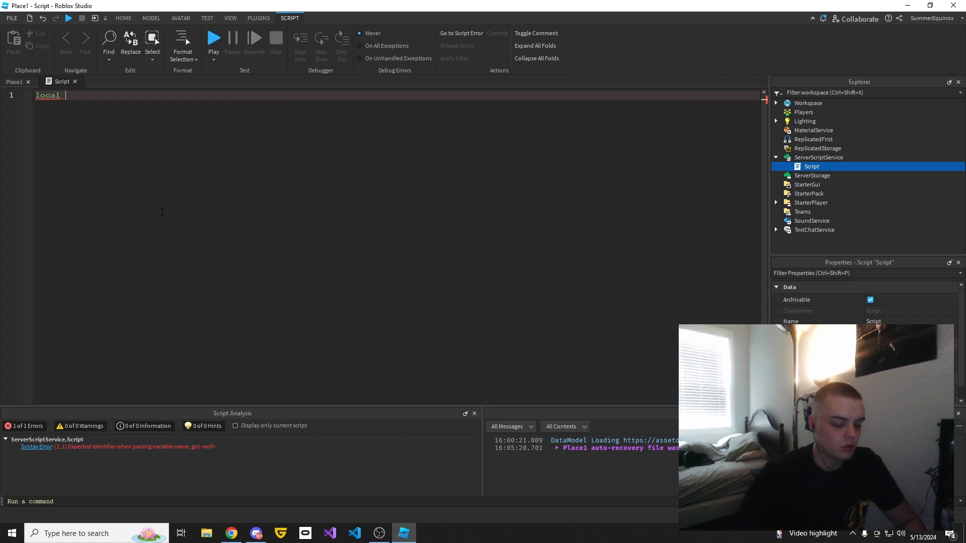
text(VariableName =)
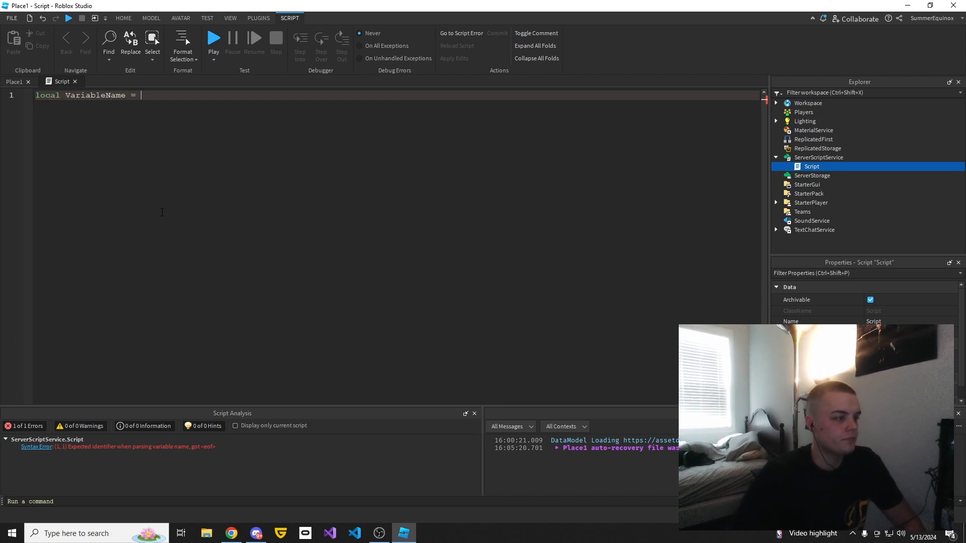
text(5)
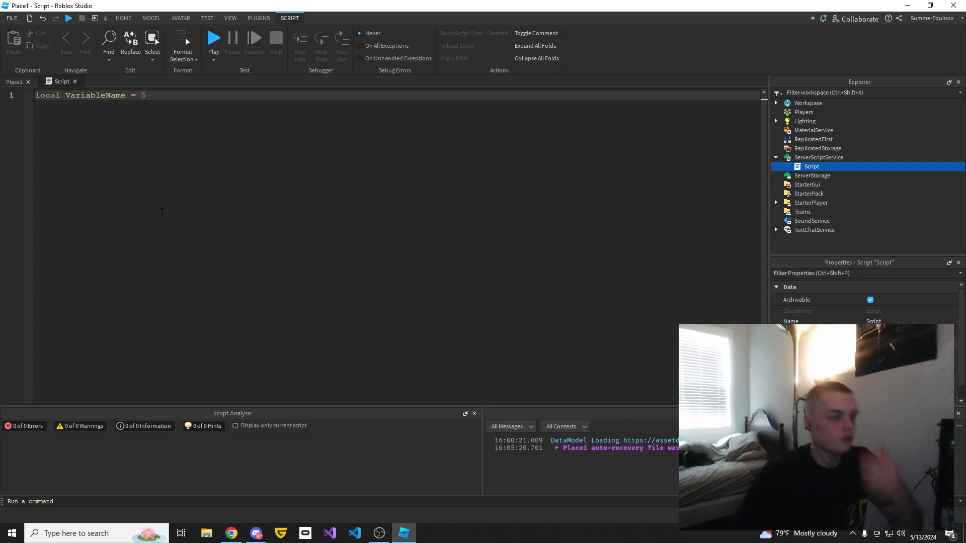
key(Ctrl+a)
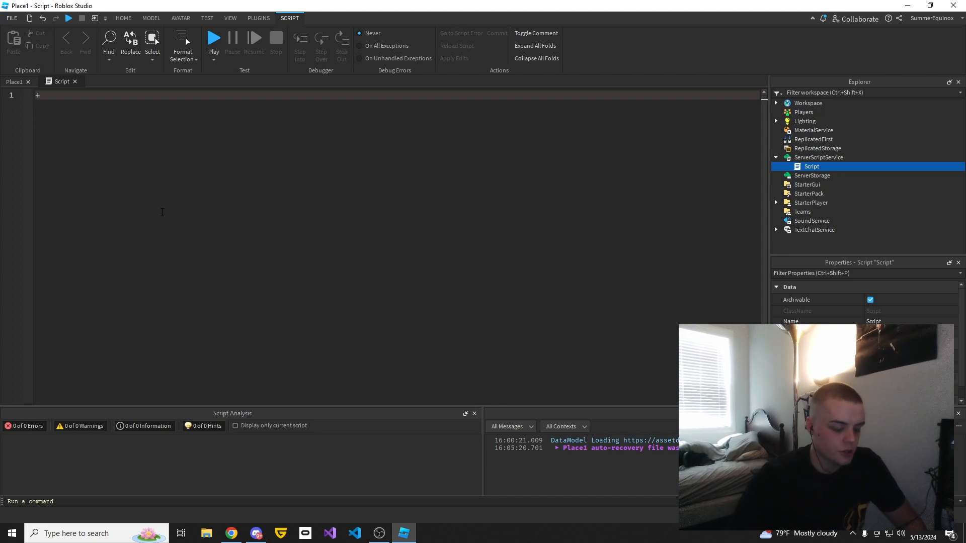
Step: Type the operator symbols -, *, / and % after the plus sign
text(-)
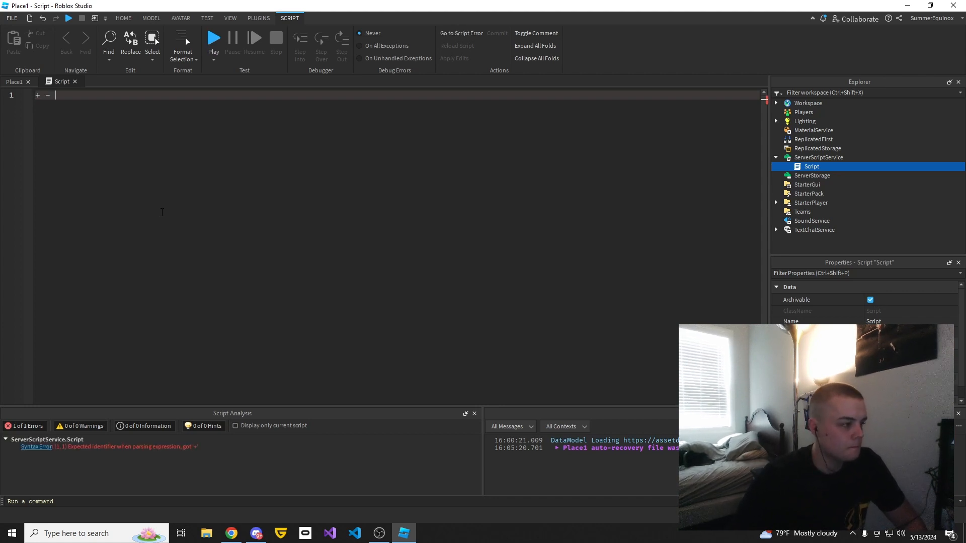
text(**)
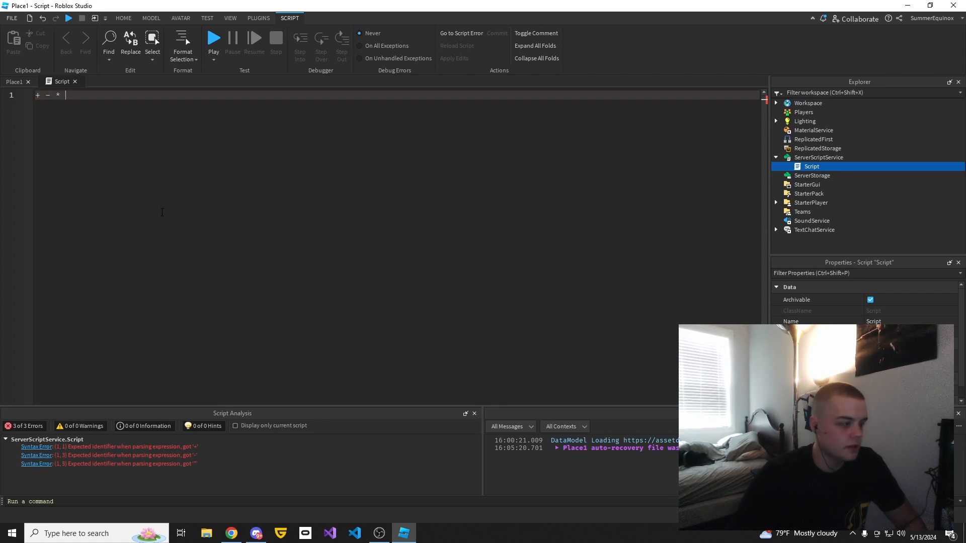
text(/%)
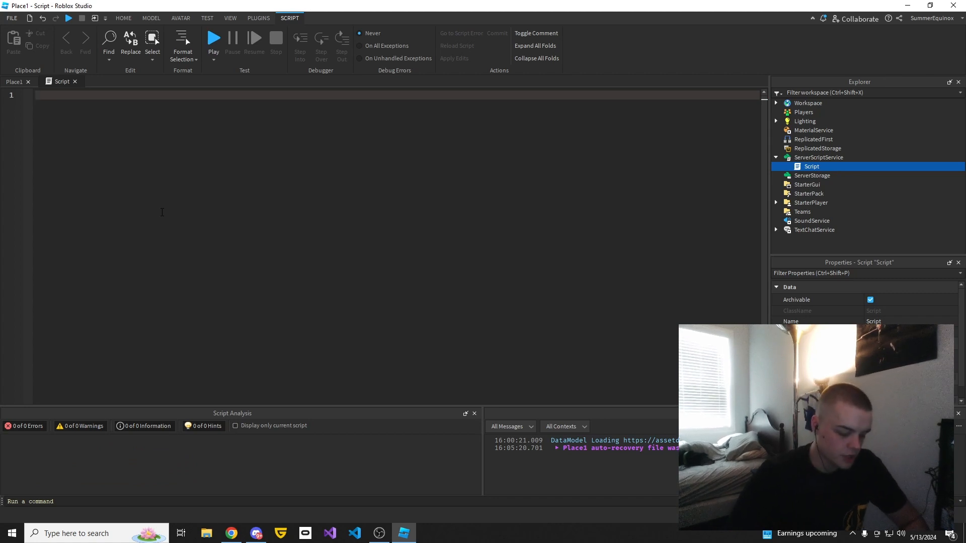
Step: Declare local FirstNumber = 4 and local SecondNumber = 2, followed by blank lines
text(local)
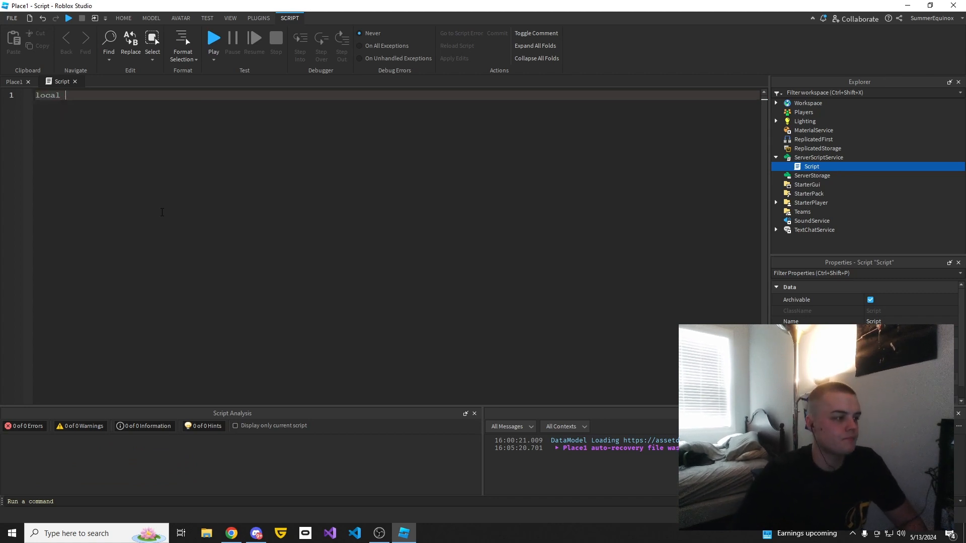
text(First)
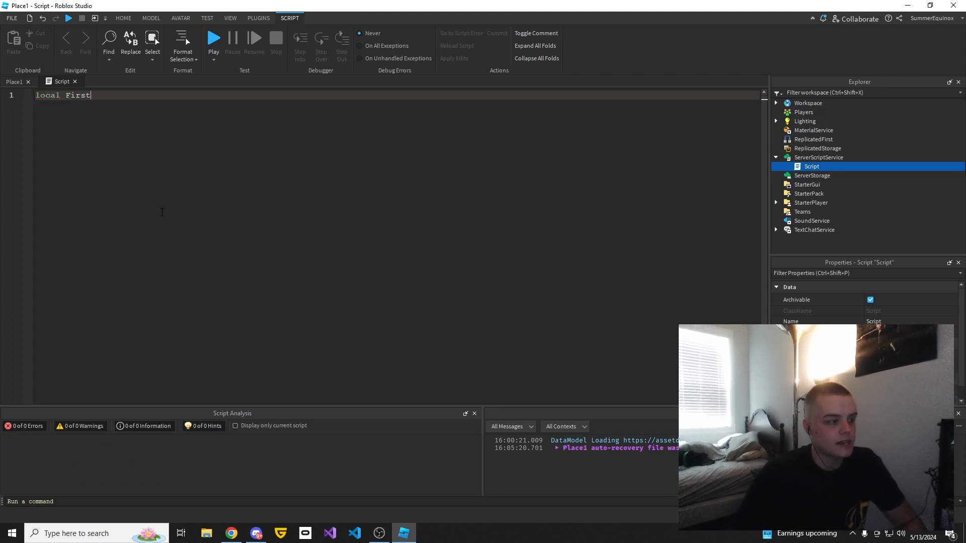
text(Number =)
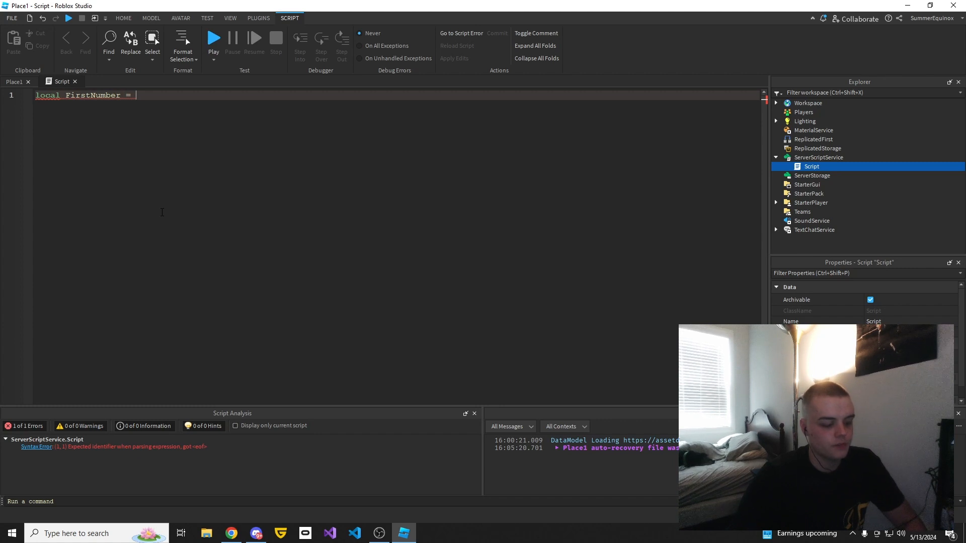
text(4)
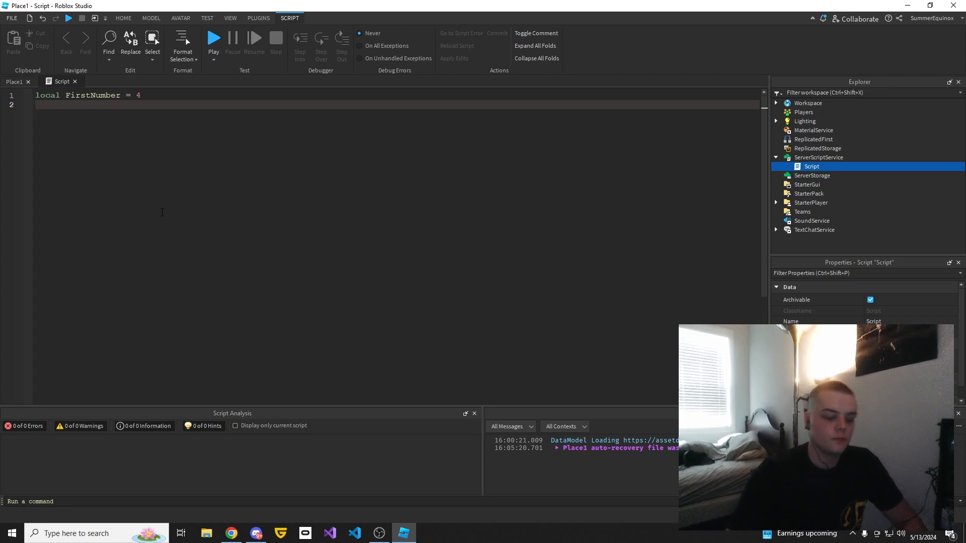
text(local SecondNum)
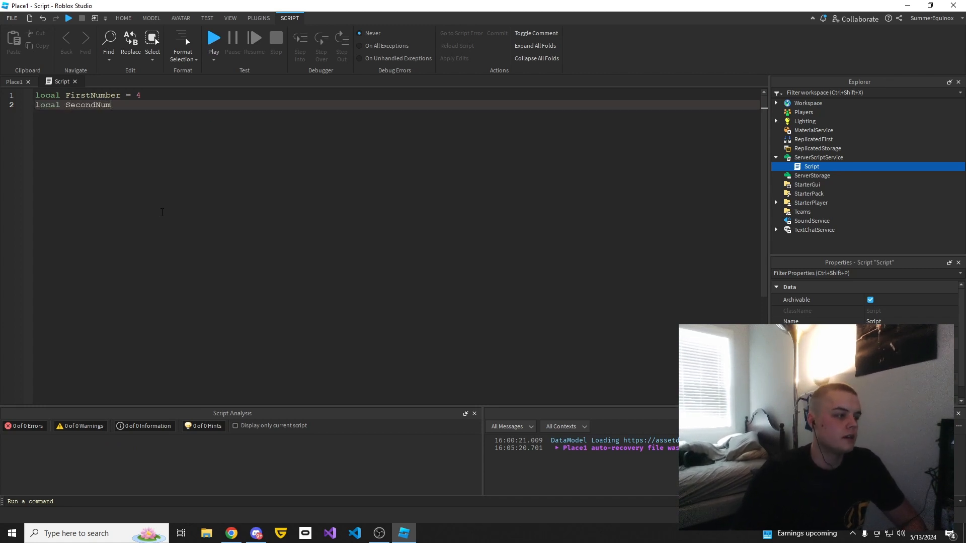
text(ber = 2)
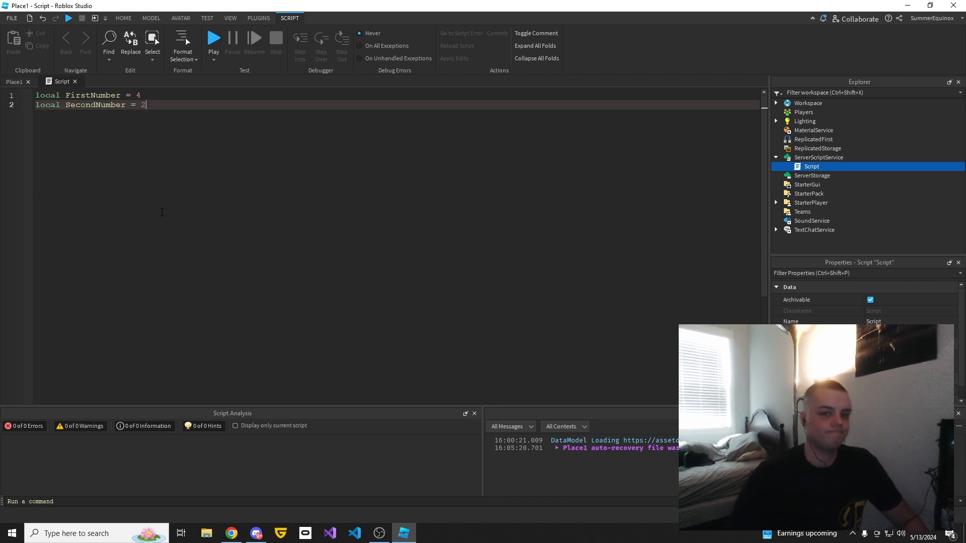
key(enter)
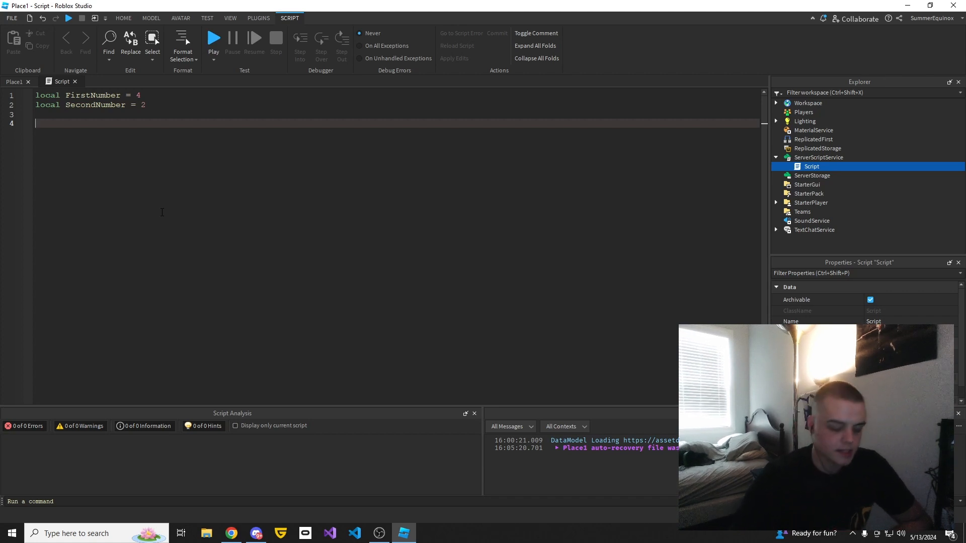
Step: Type local ThirdNumber = FirstNumber + SecondNumber on line 4
text(o)
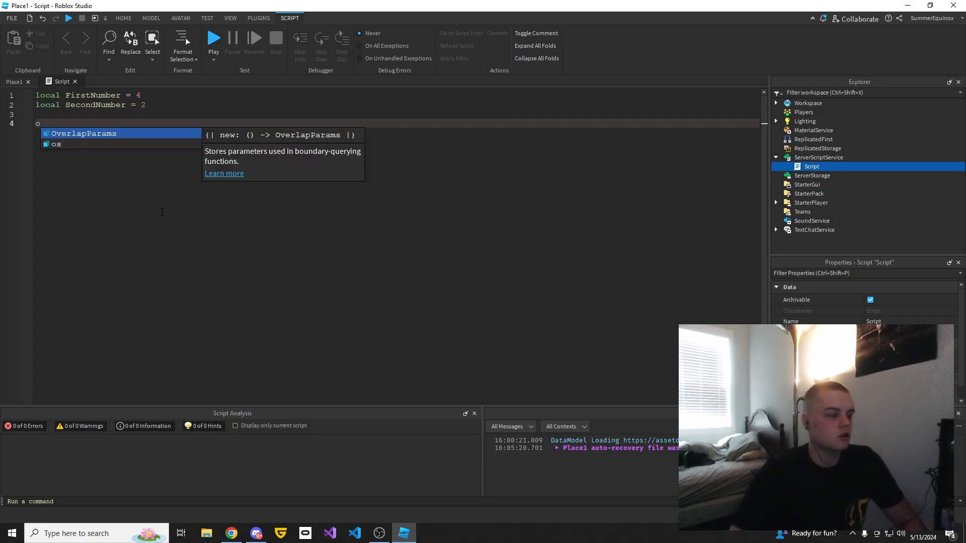
text(locaol)
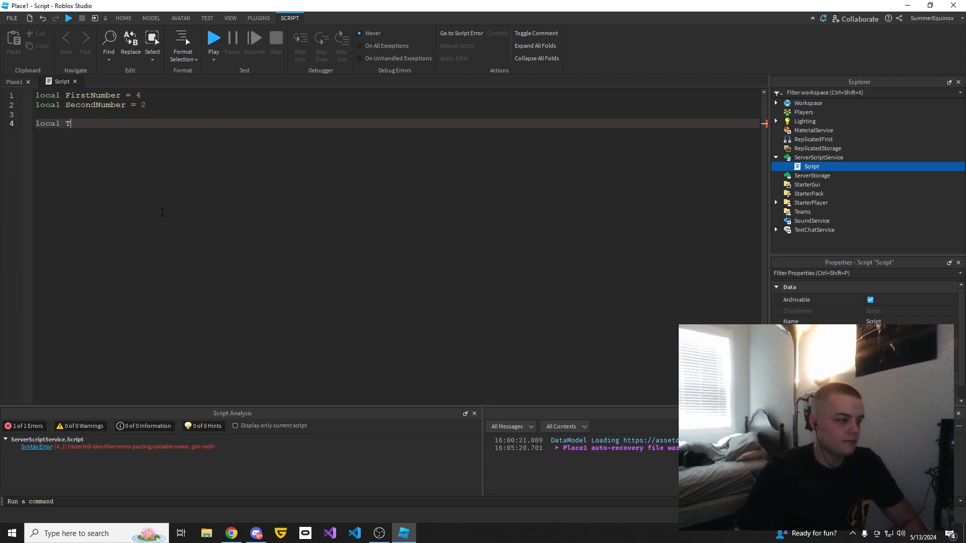
text(hirdNumber =)
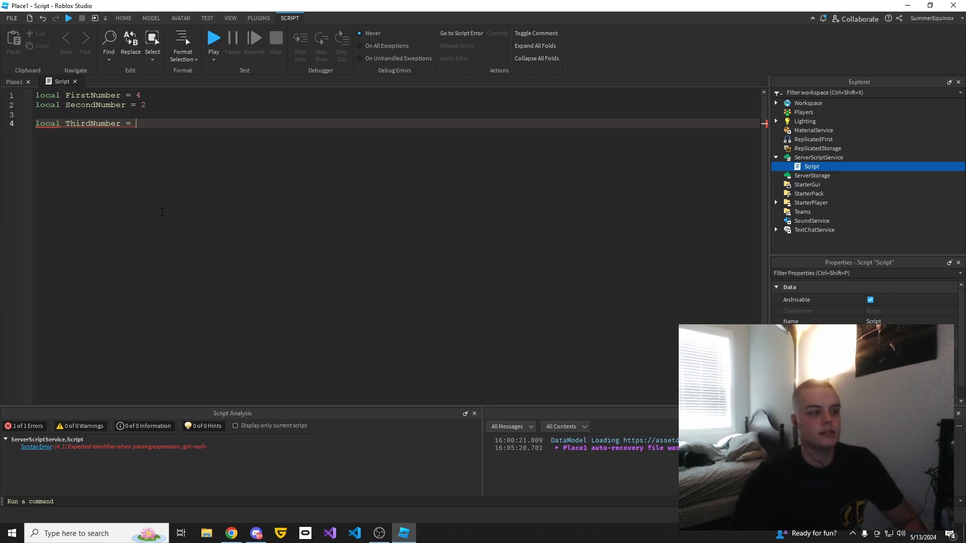
text(F)
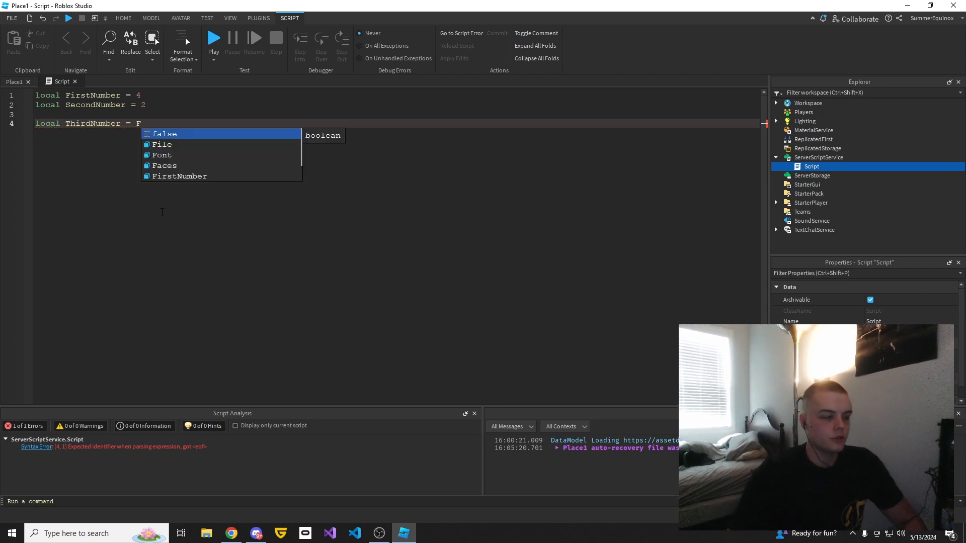
text(irstNumber +)
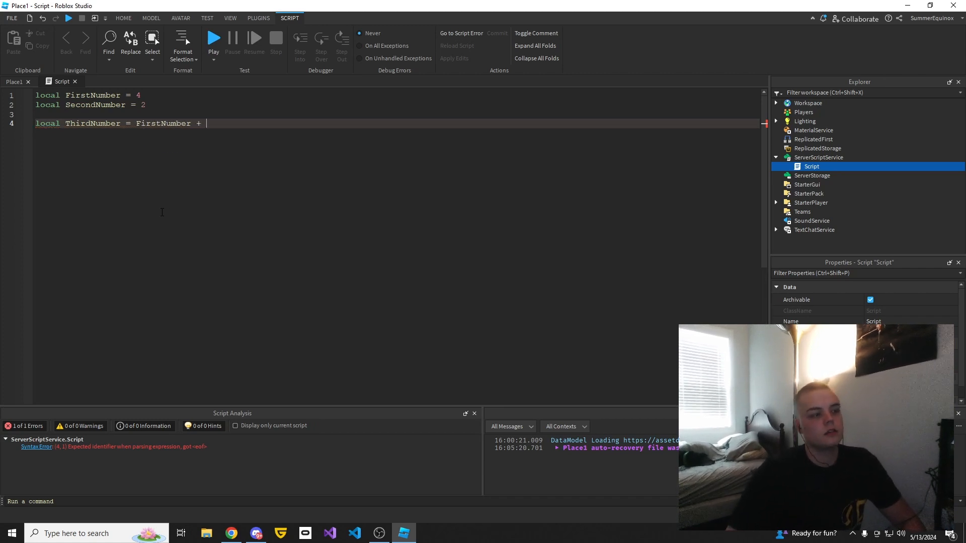
text(SecondNumber)
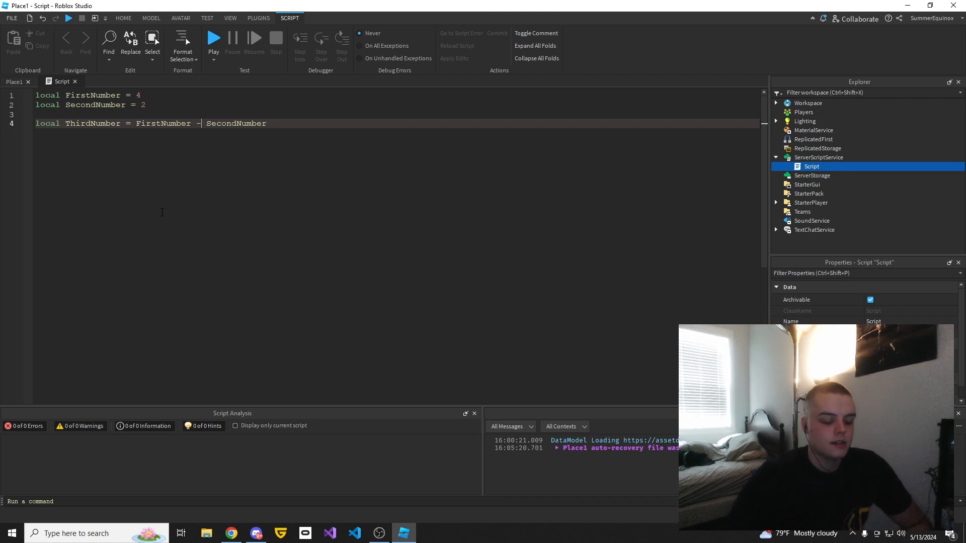
Step: Change line 4's operator so ThirdNumber = FirstNumber / SecondNumber
text(*)
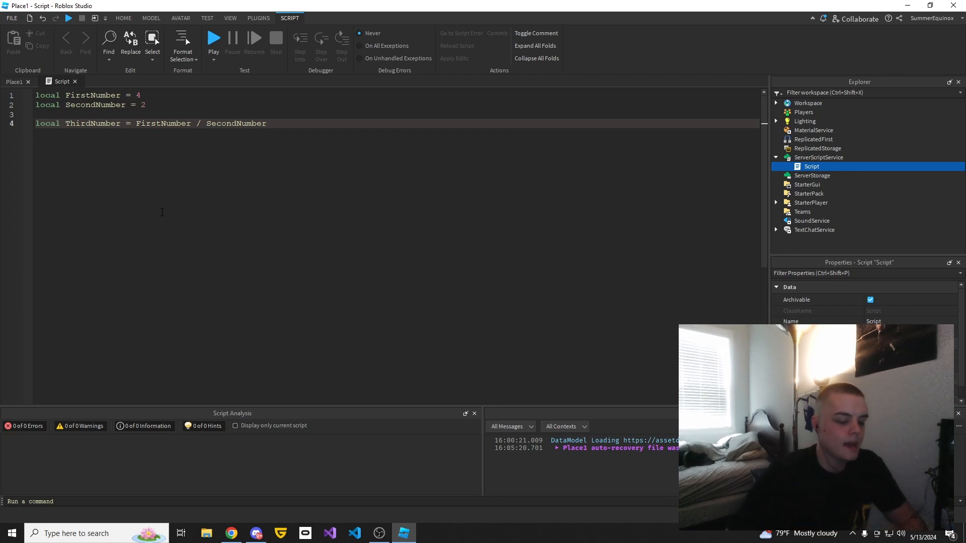
Step: Swap line 4's operator to % so ThirdNumber = FirstNumber % SecondNumber
text(%)
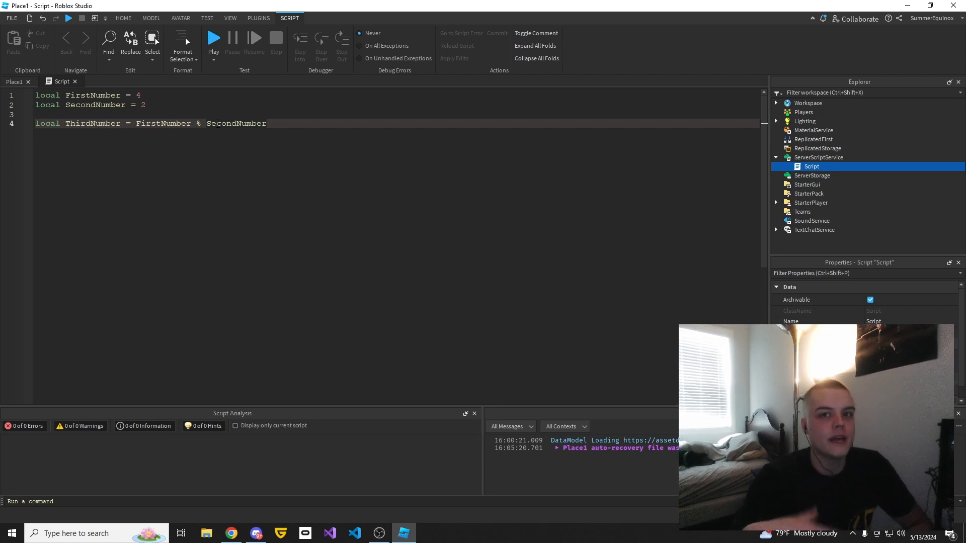
Step: Switch the Play mode to Run and add print(ThirdNumber) on line 6
click(214, 124)
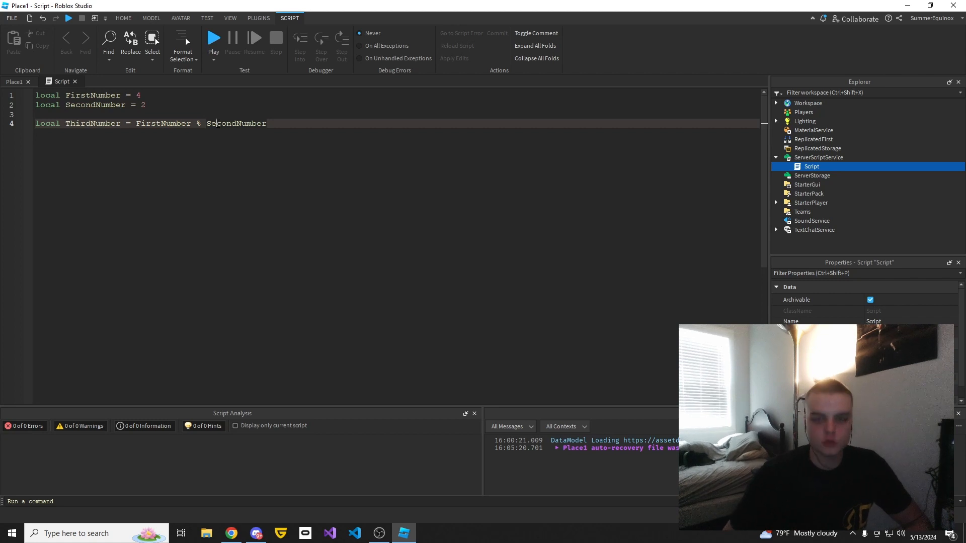
mouse_move(142, 490)
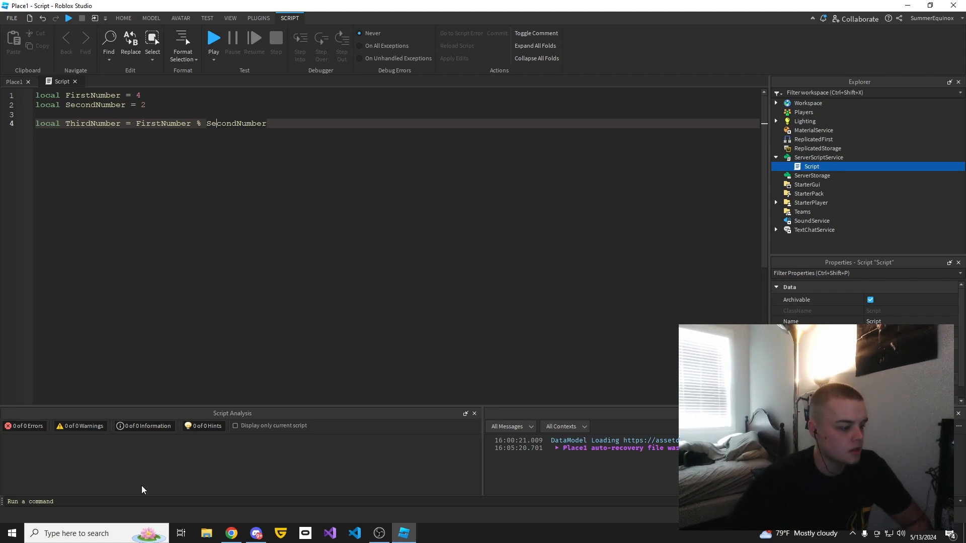
click(62, 501)
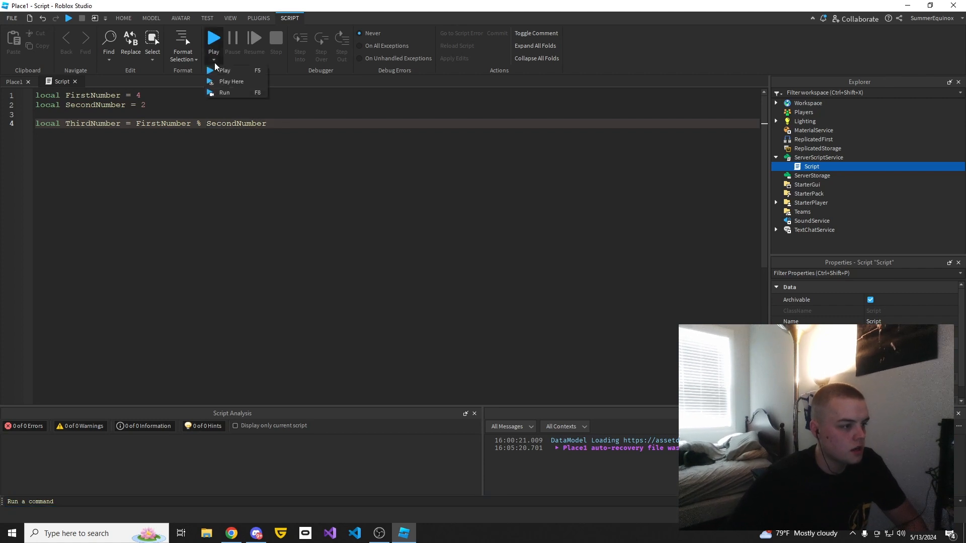
click(267, 124)
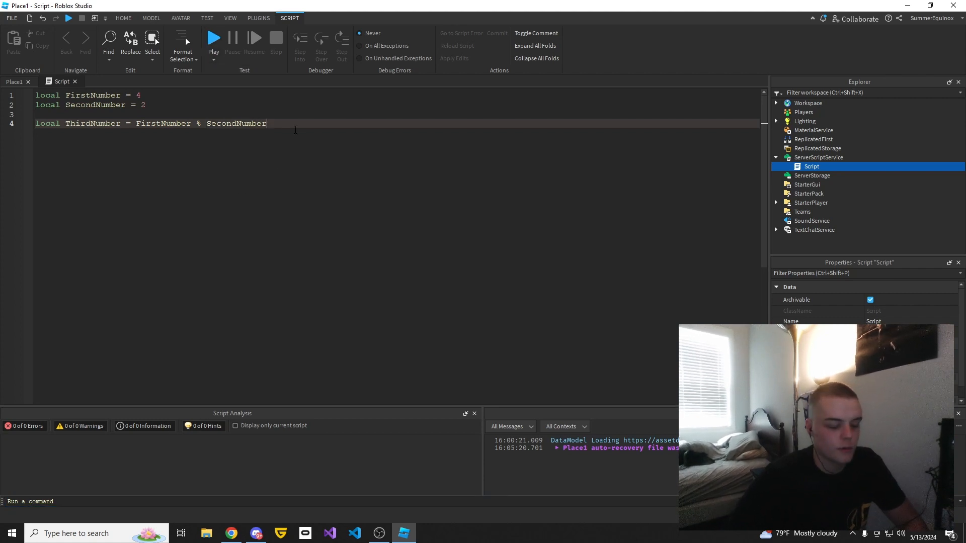
text(print()
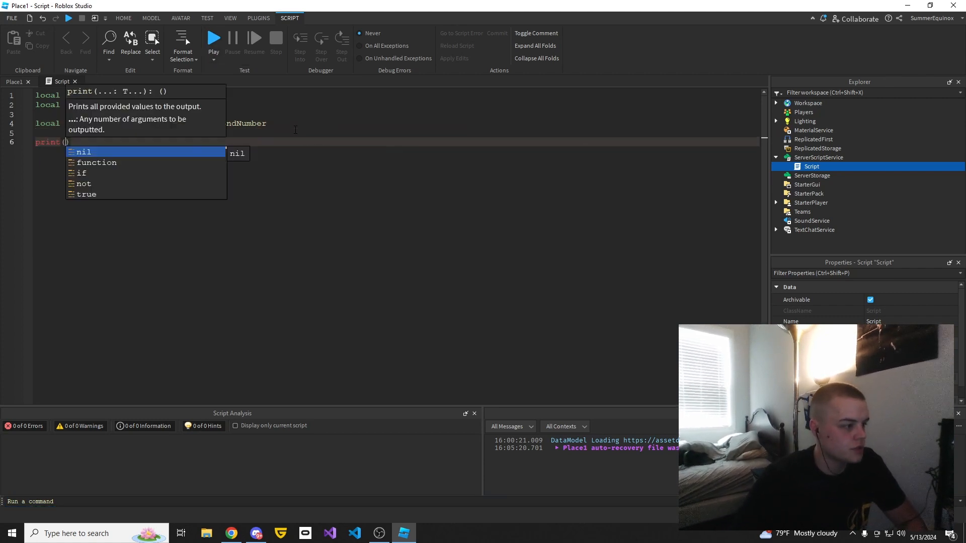
text(ThirdNumber)
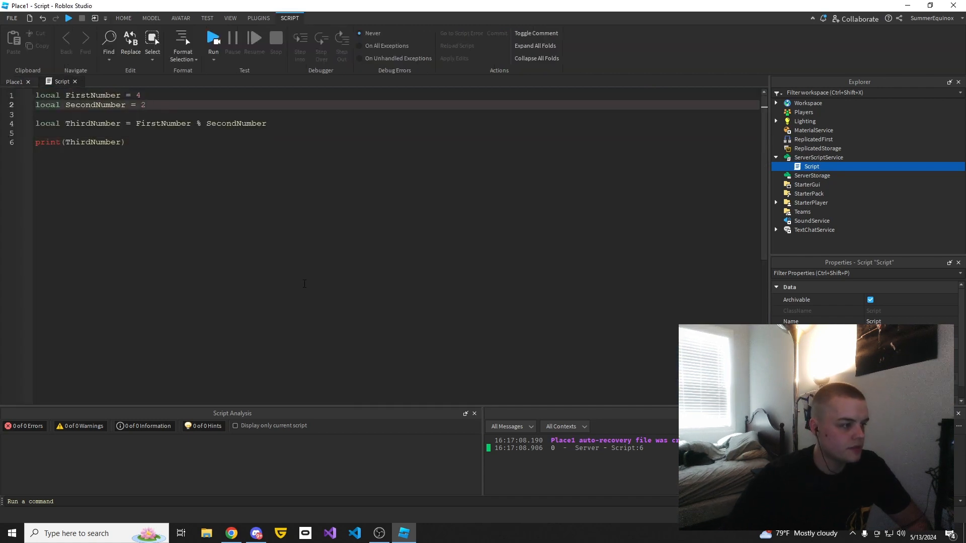
Step: Change FirstNumber to 5 and rerun, then search 'paint' to launch paint.net
click(145, 104)
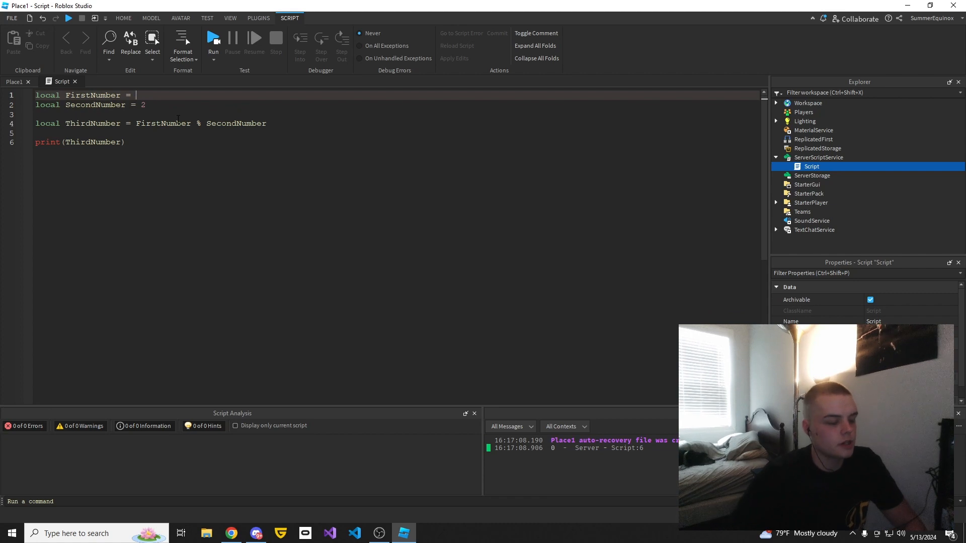
text(5)
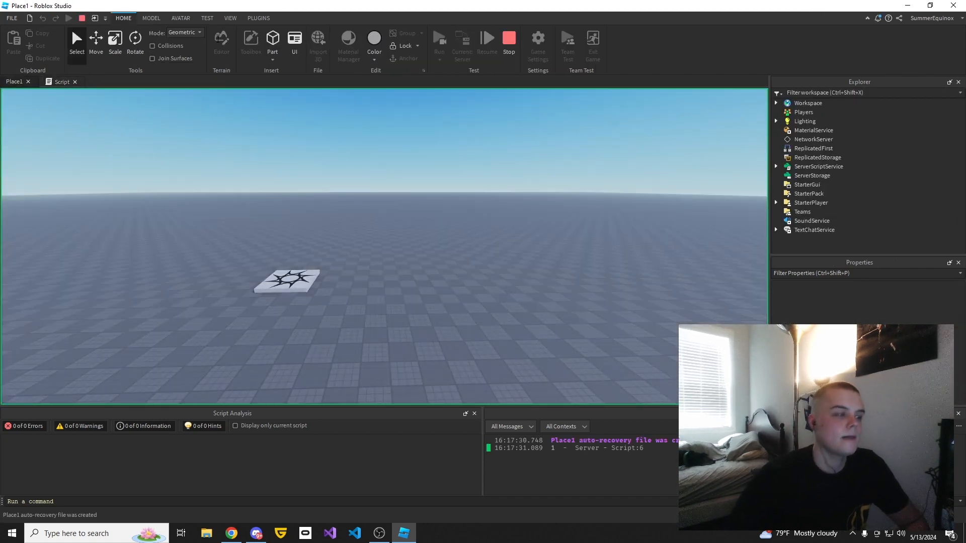
text(paint)
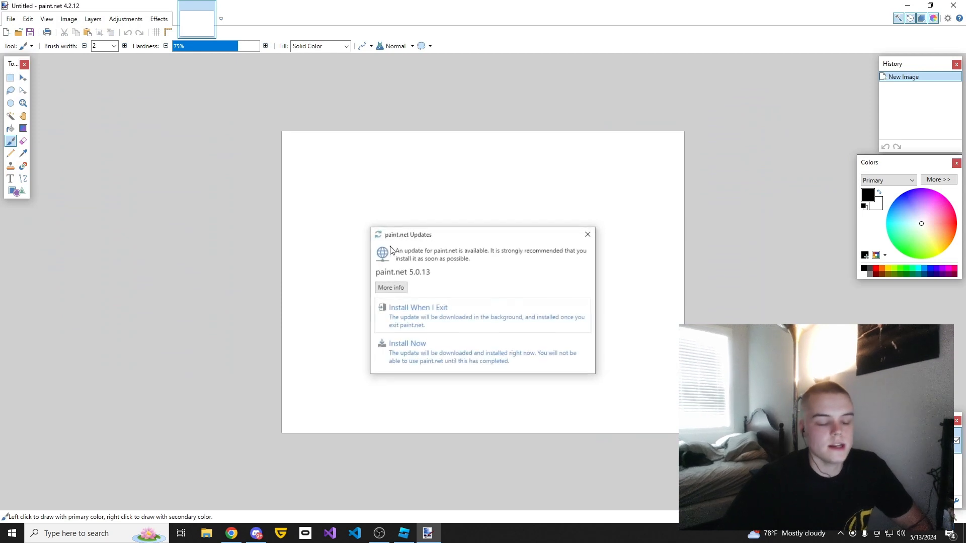
Step: Dismiss the paint.net update notice and check the Roblox script code before returning
click(586, 235)
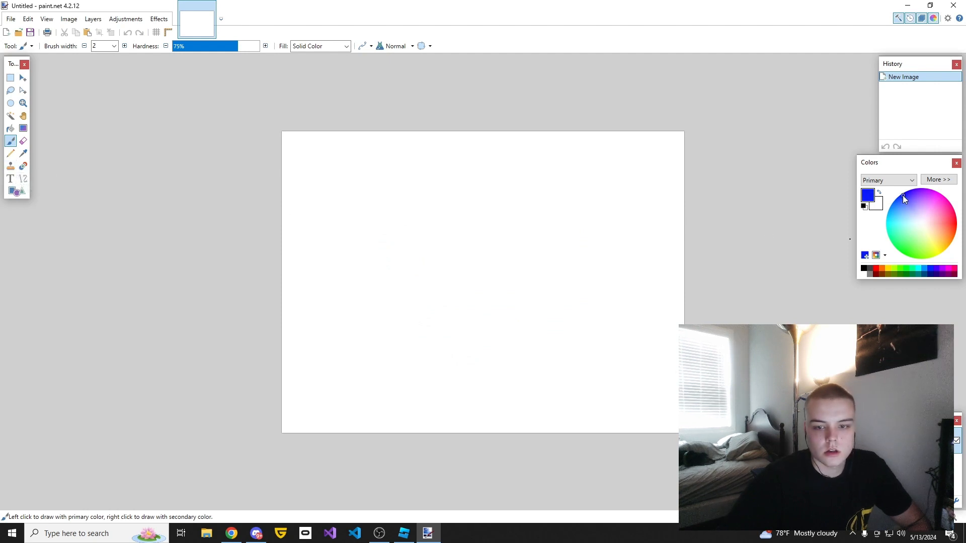
click(403, 533)
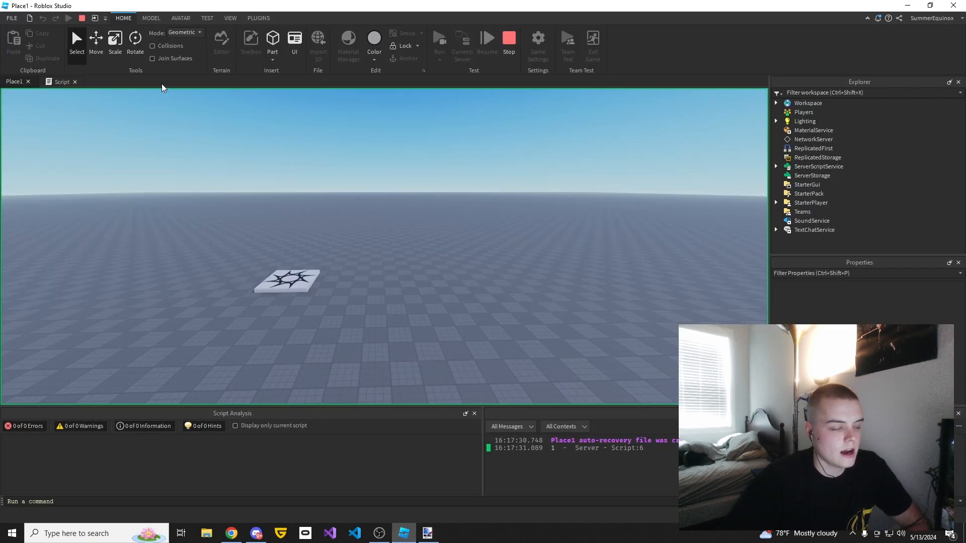
click(60, 81)
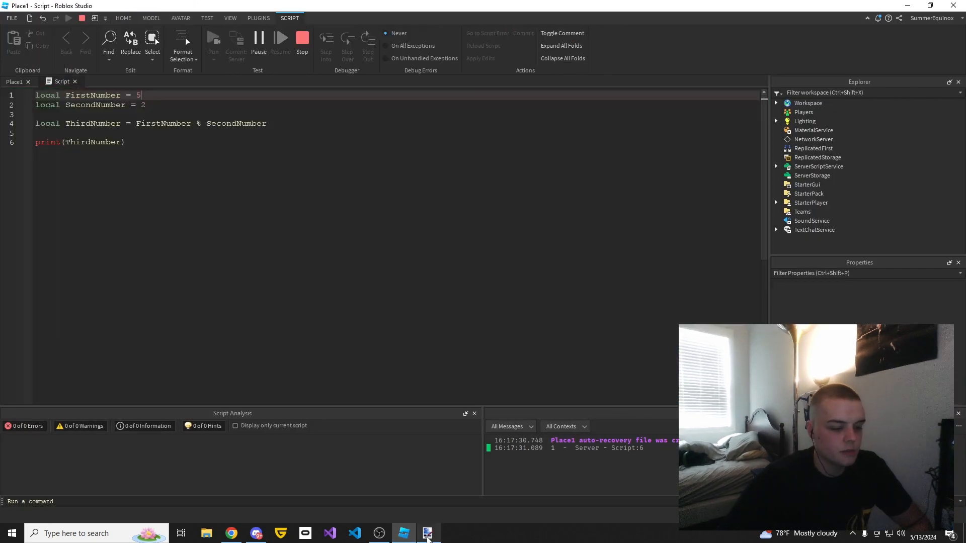
click(428, 534)
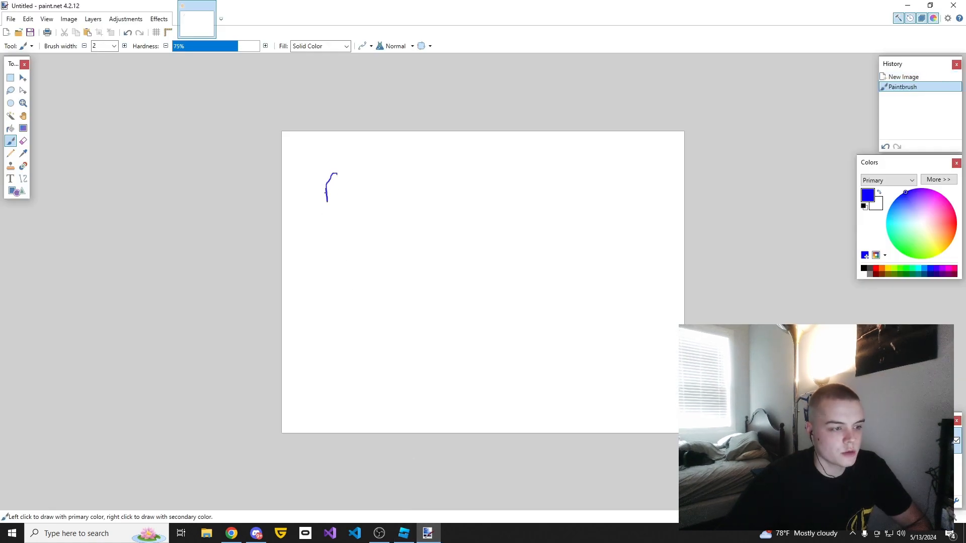
Step: Hand-write Fn = 5 in blue, Sn = 2 in red, and a black 5 splitting into 2 and 1
drag(345, 197, 376, 184)
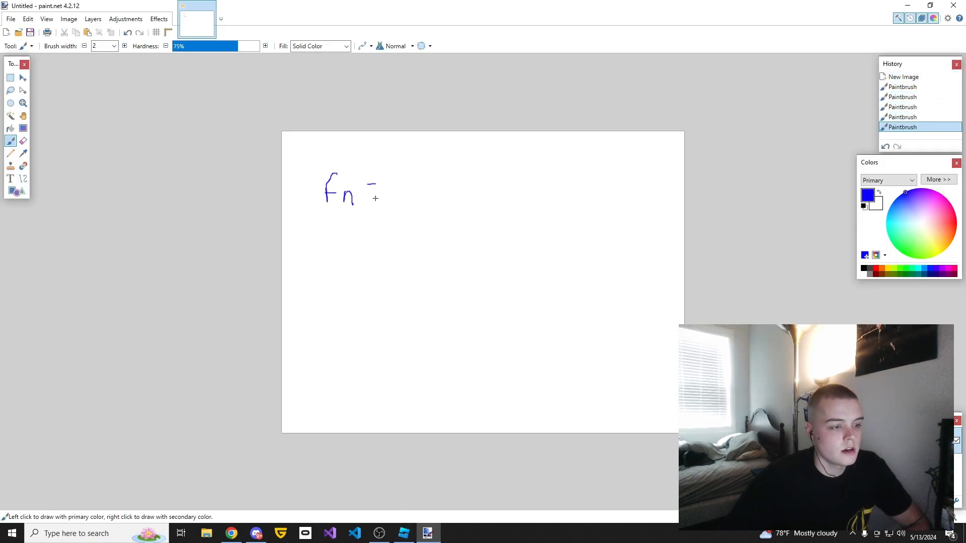
drag(412, 173, 394, 206)
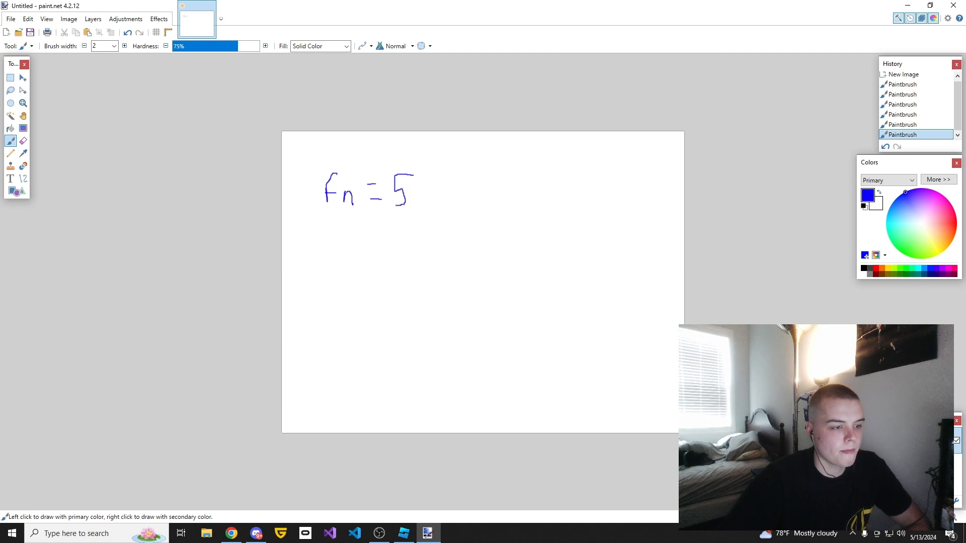
click(955, 222)
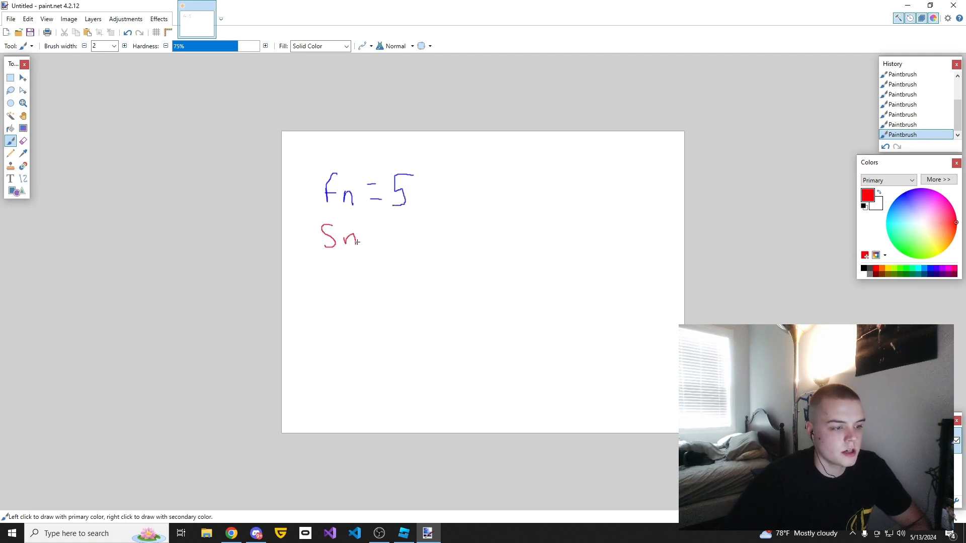
drag(373, 240, 400, 231)
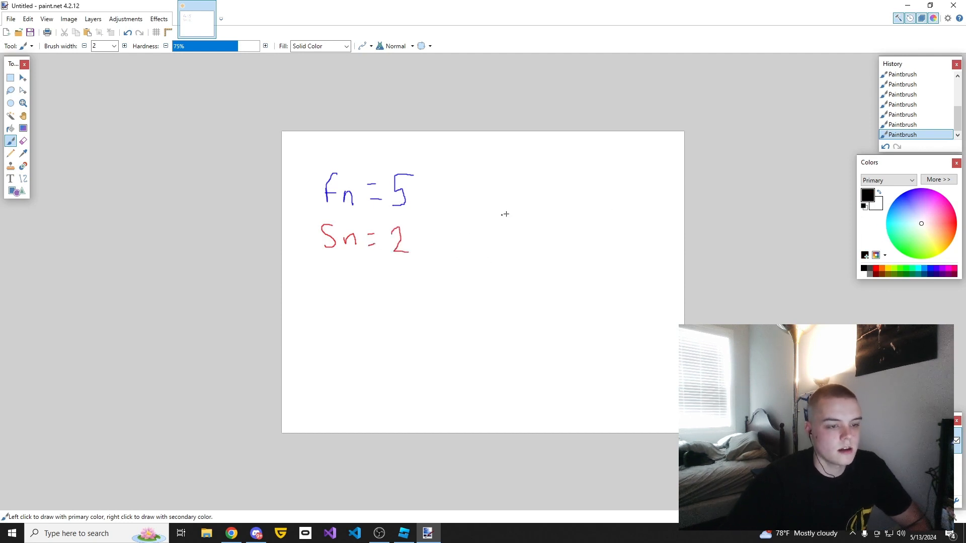
drag(561, 181, 552, 219)
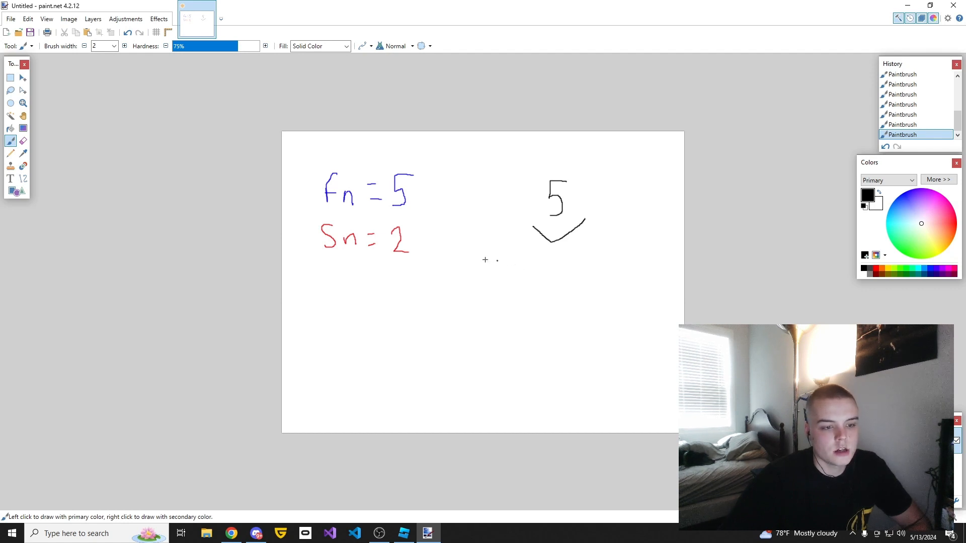
drag(493, 255, 511, 282)
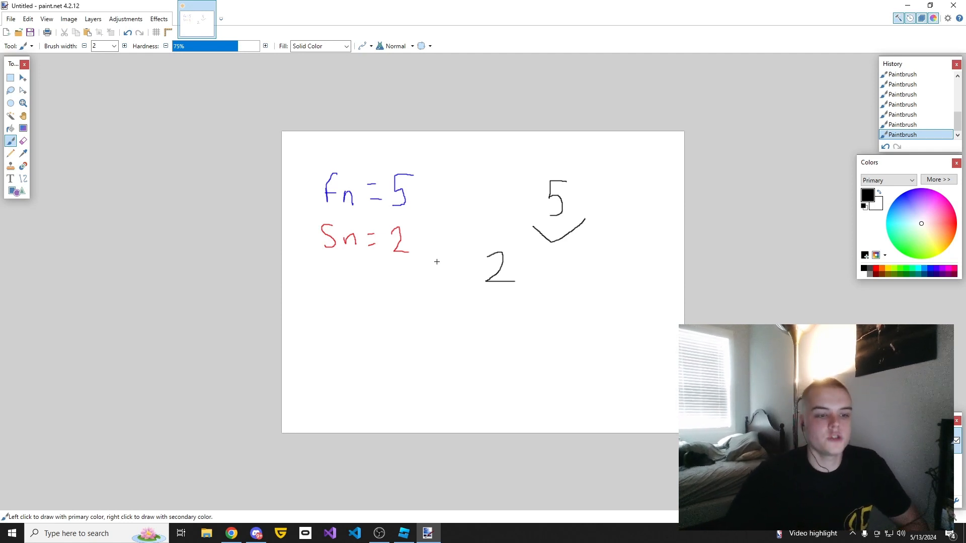
drag(594, 243, 593, 271)
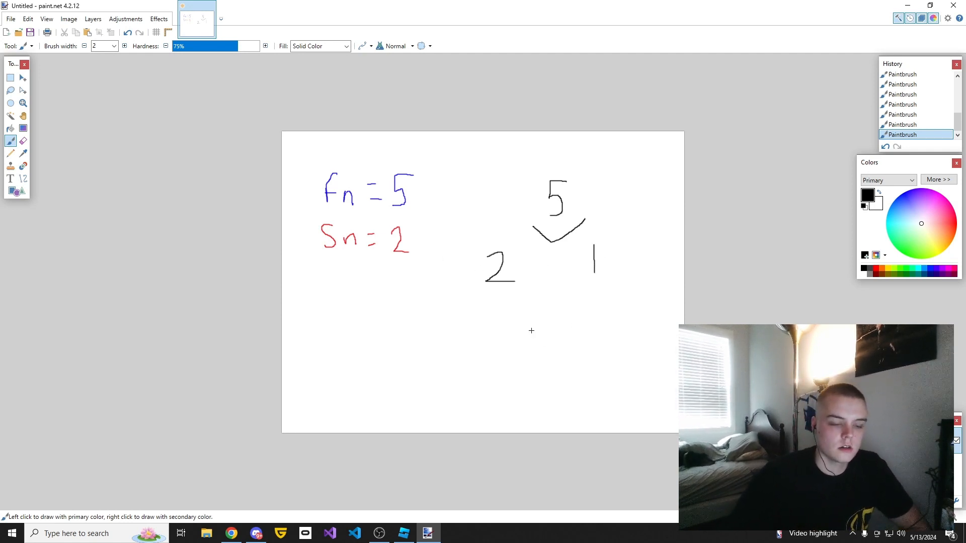
click(404, 533)
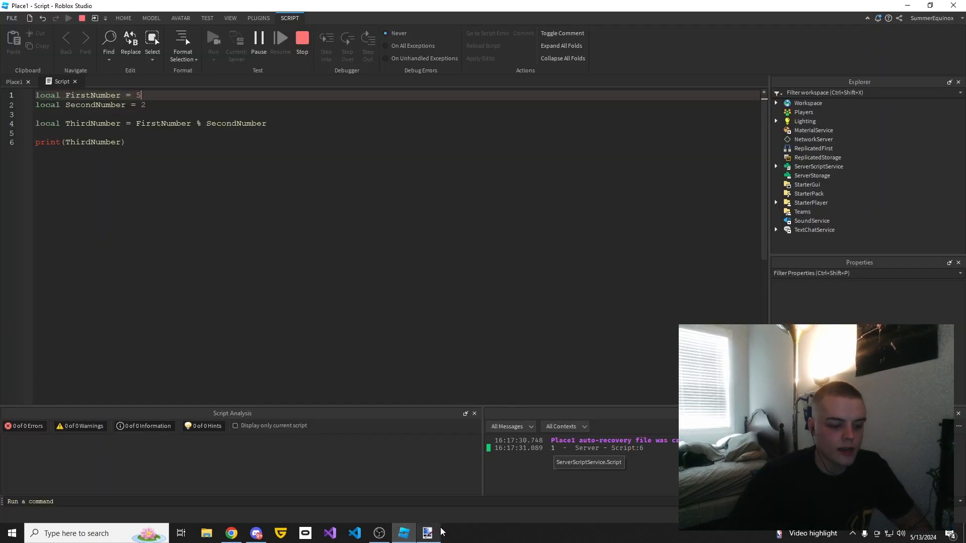
click(428, 534)
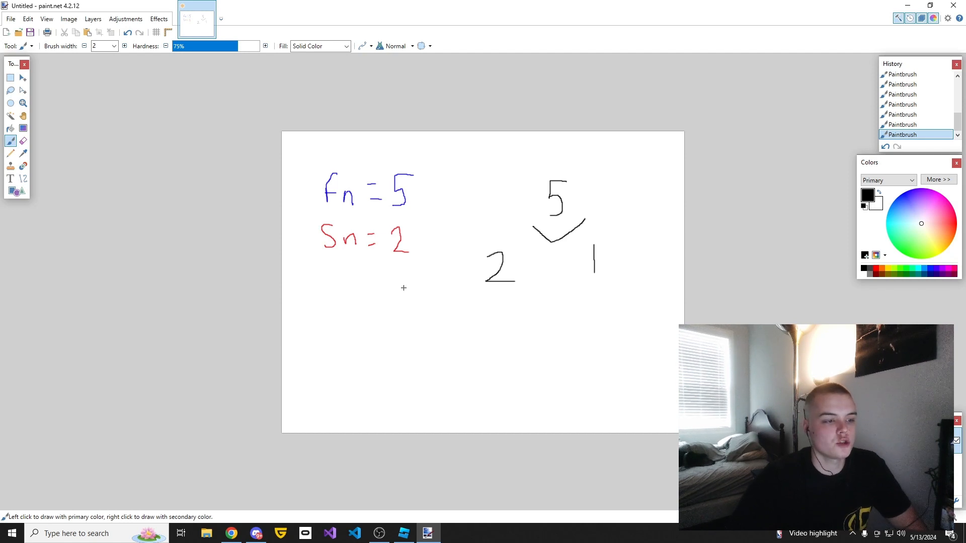
mouse_move(489, 333)
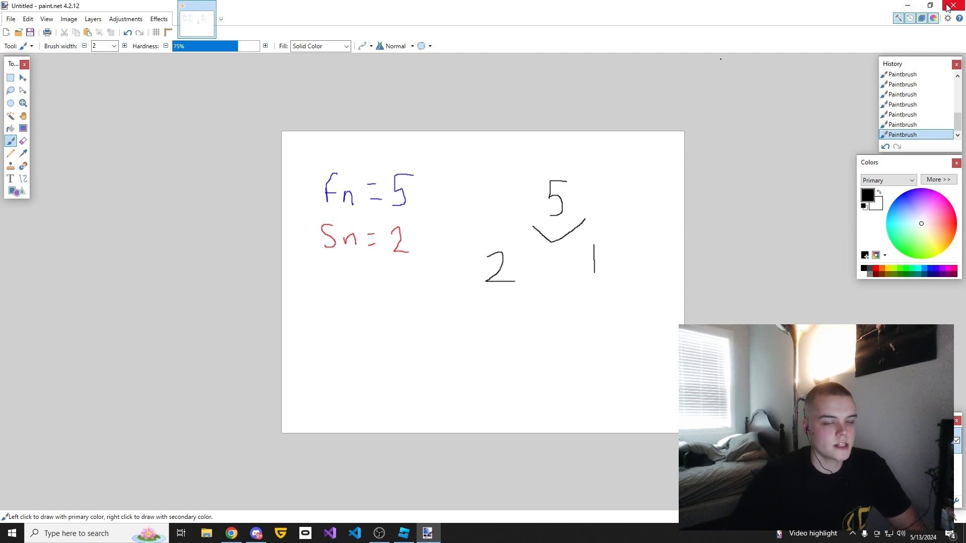
Step: Close the paint.net sketch of 5 split into 2 remainder 1 and return to Roblox Studio
click(959, 5)
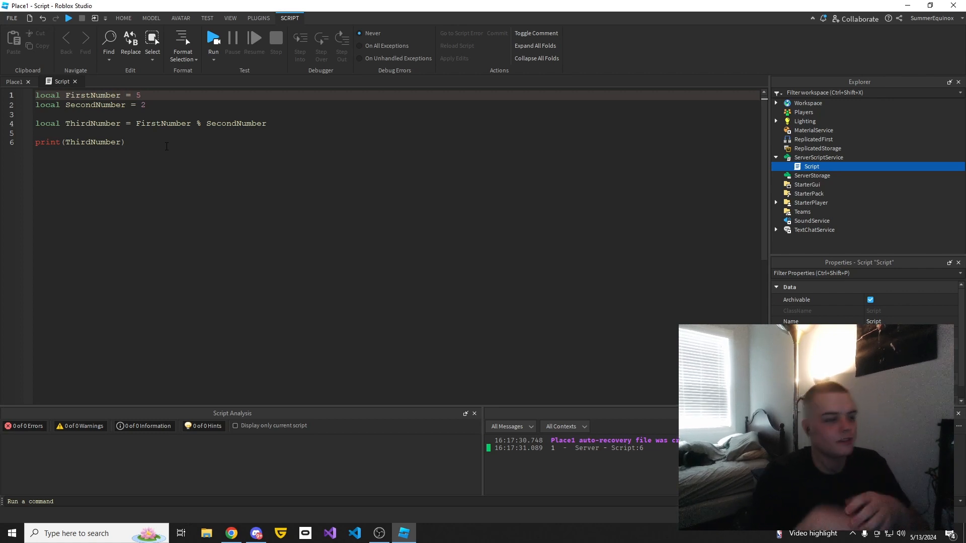
Step: Remove the ThirdNumber modulus and print lines, keeping the FirstNumber and SecondNumber declarations
click(140, 95)
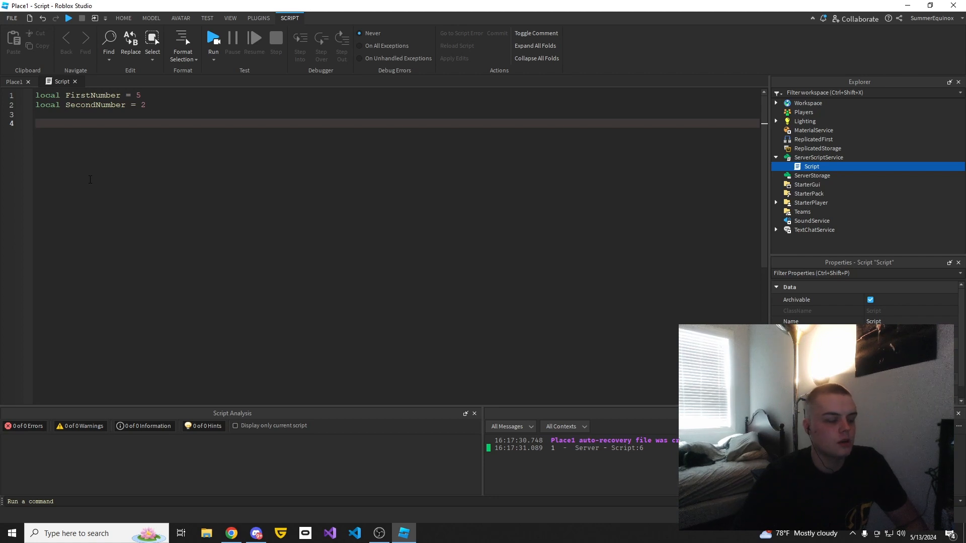
Step: Write 'SecondNumber = SecondNumber + 2' on line 4, then delete '= SecondNumber'
text(SecondNumber)
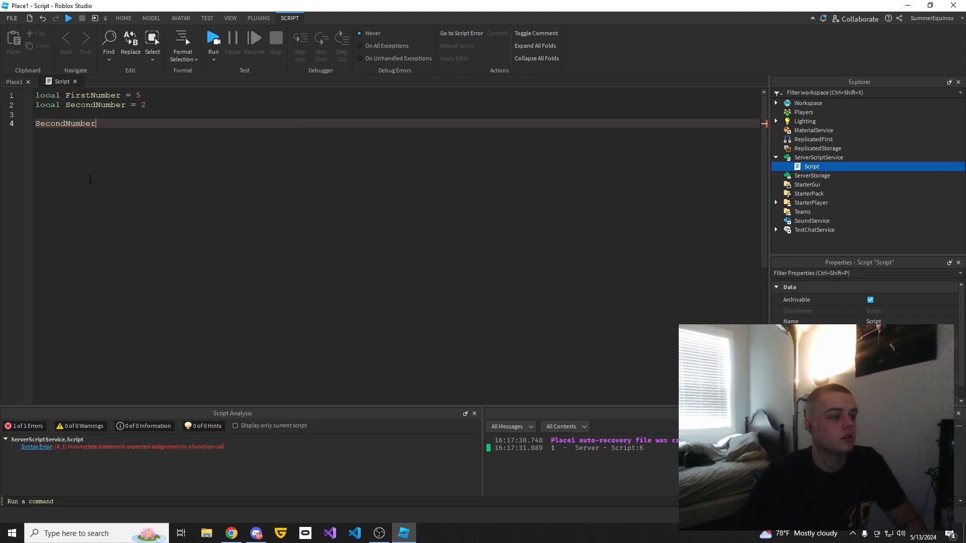
text(= SecondNumber + 2)
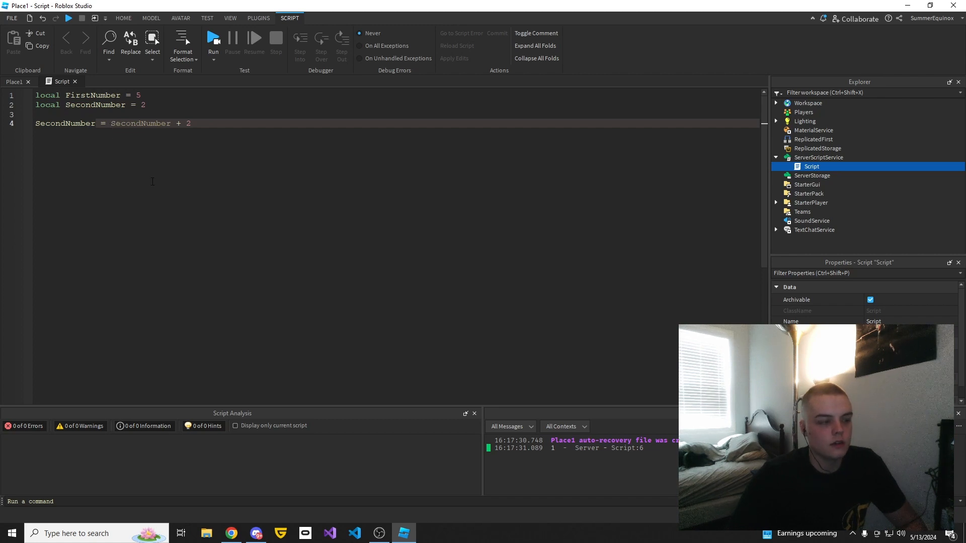
mouse_move(200, 162)
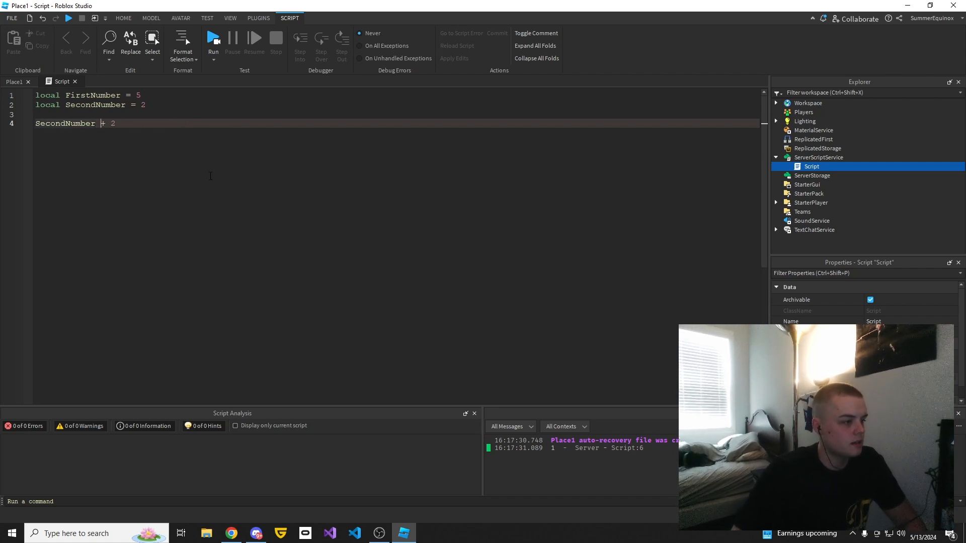
Step: Cycle line 4's operator through +=, /= and %=, settling on SecondNumber = 2
text(=)
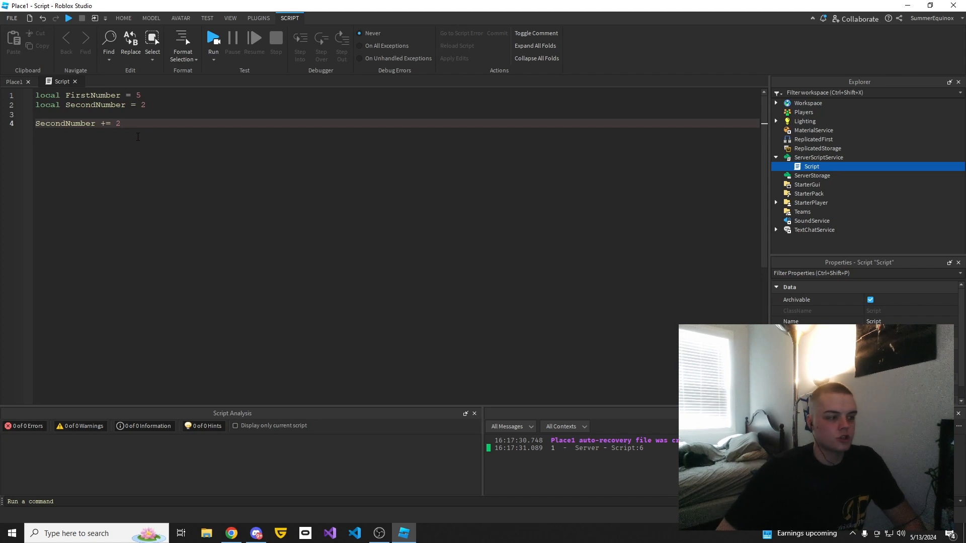
text(/)
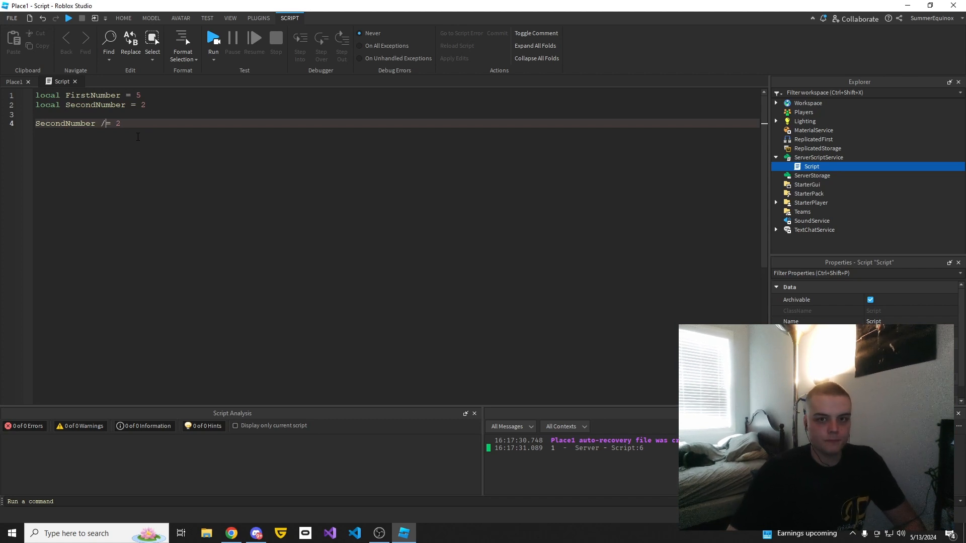
text(&*)
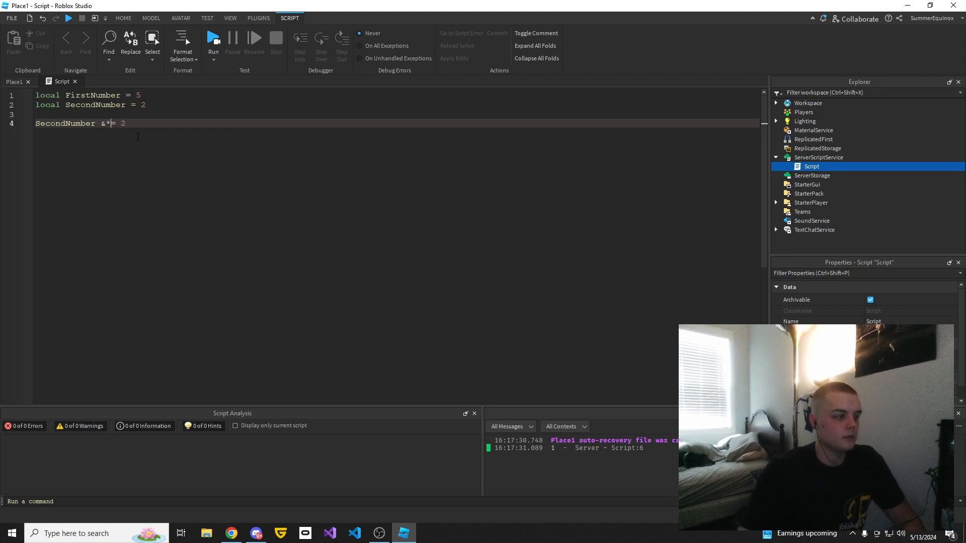
key(Backspace)
text(/)
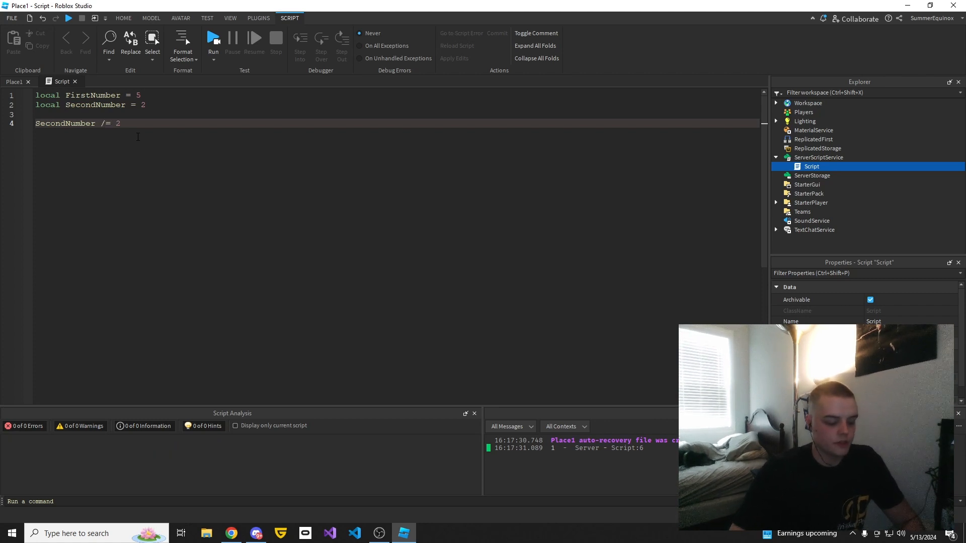
text(%)
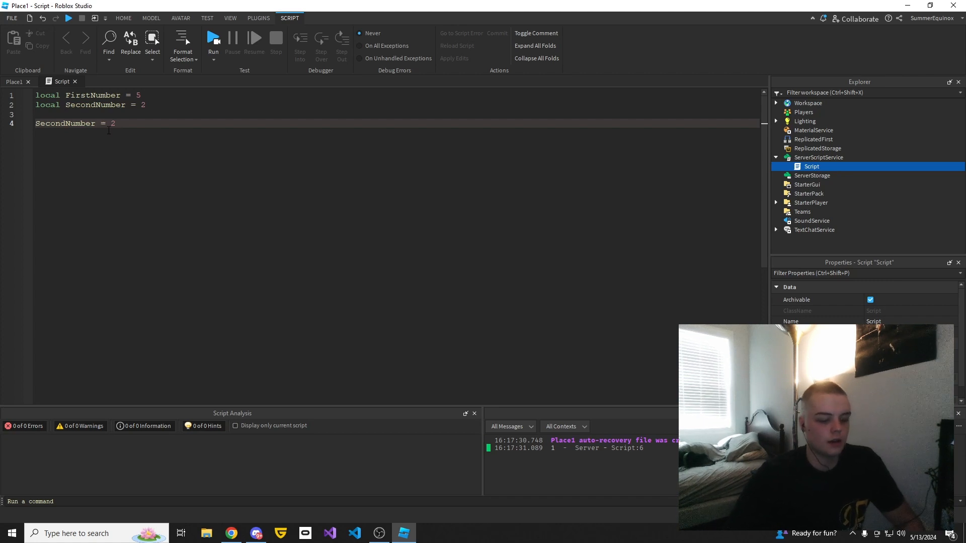
Step: Clear the whole script and start a new 'local F' declaration on line 1
text(+)
click(397, 95)
text(local F)
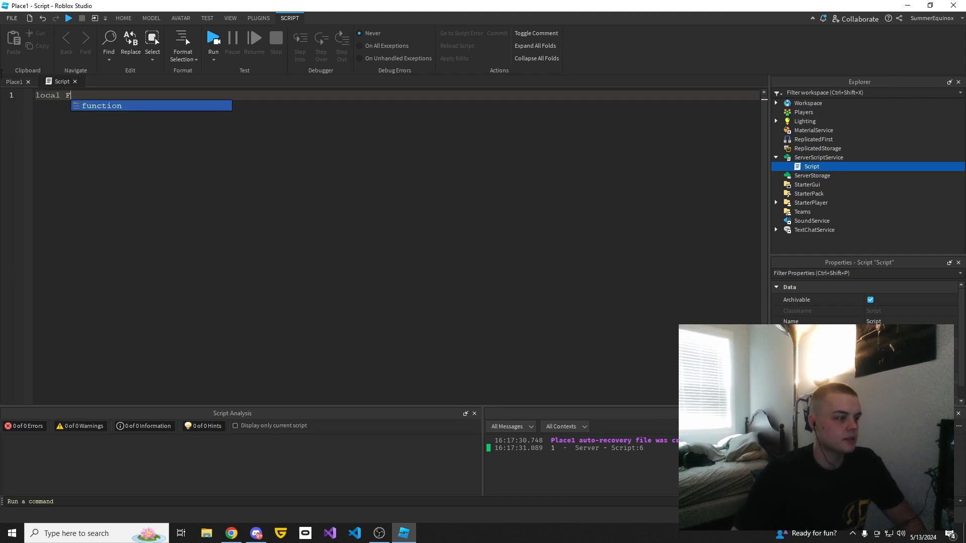
Step: Type 'local FirstNumber, SecondNumber = 4, 2' on line 1, fixing the values
text(irstNumber, Seco)
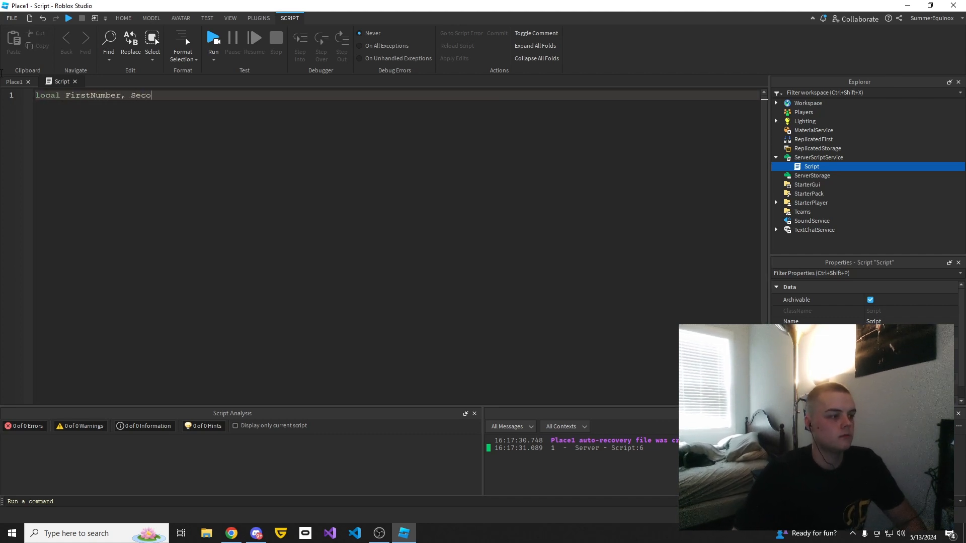
text(ndNumber = 2,)
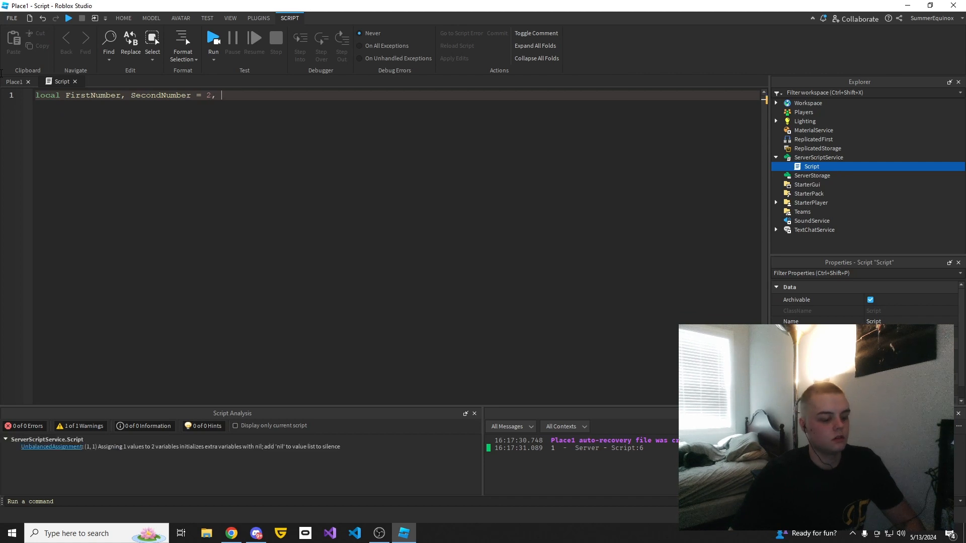
text(4)
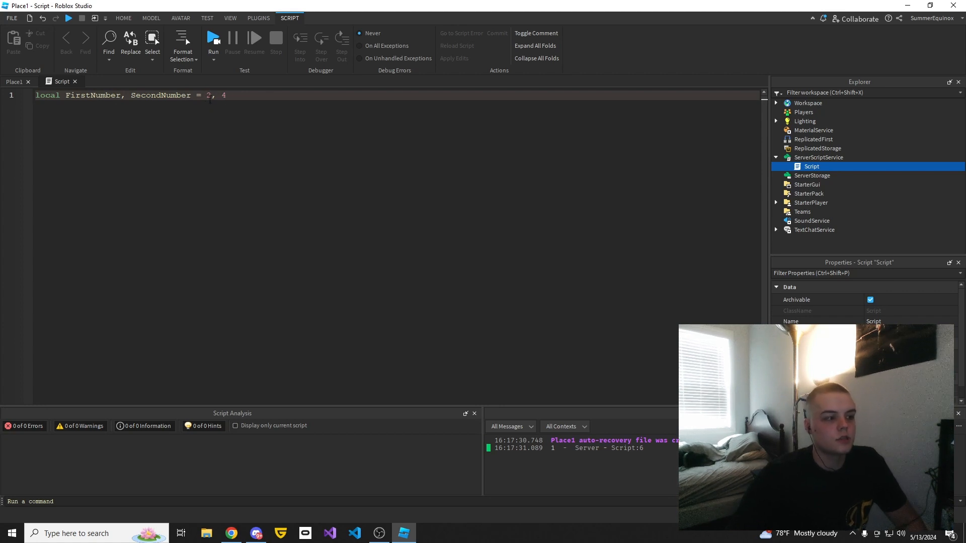
text(4)
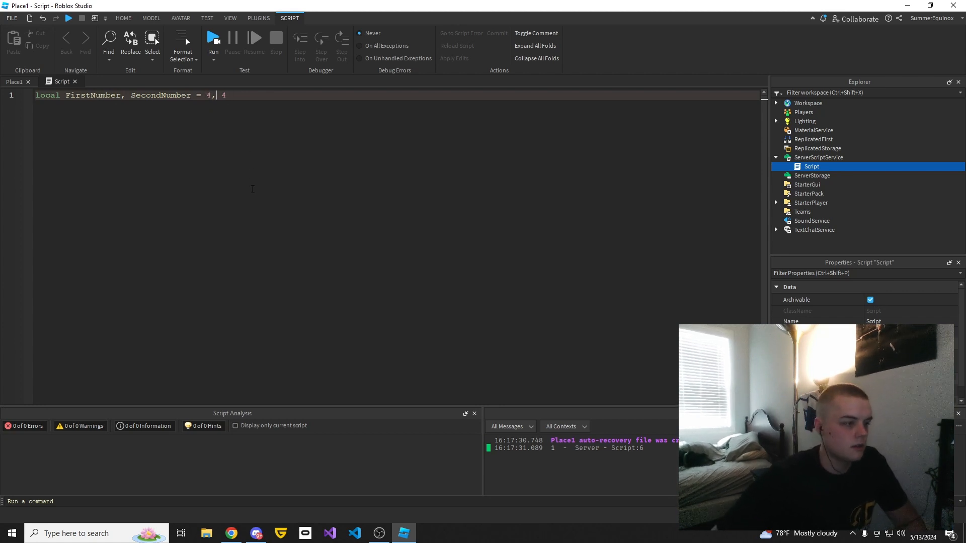
text(2)
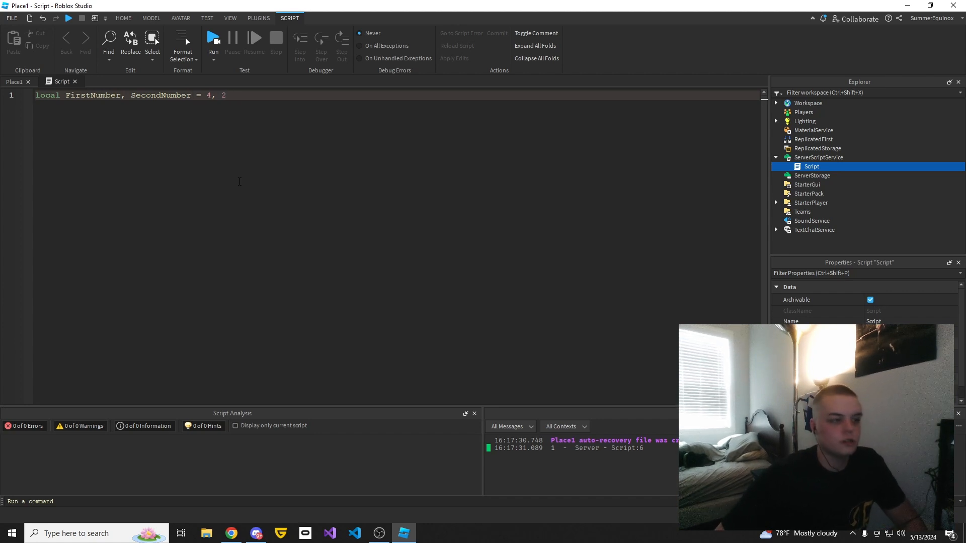
Step: Add ThirdNumber to the line 1 declaration and start typing a third value
text(, ThirdNum)
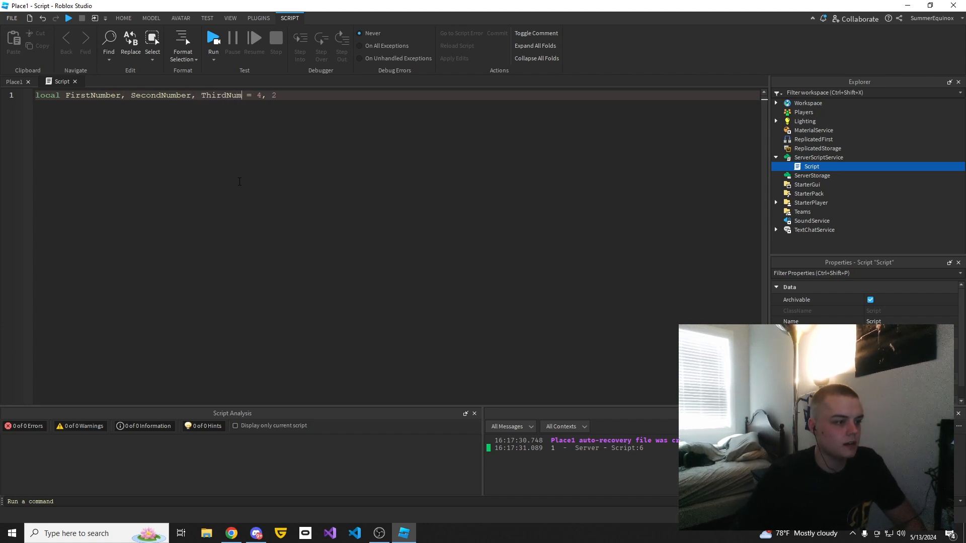
text(ber)
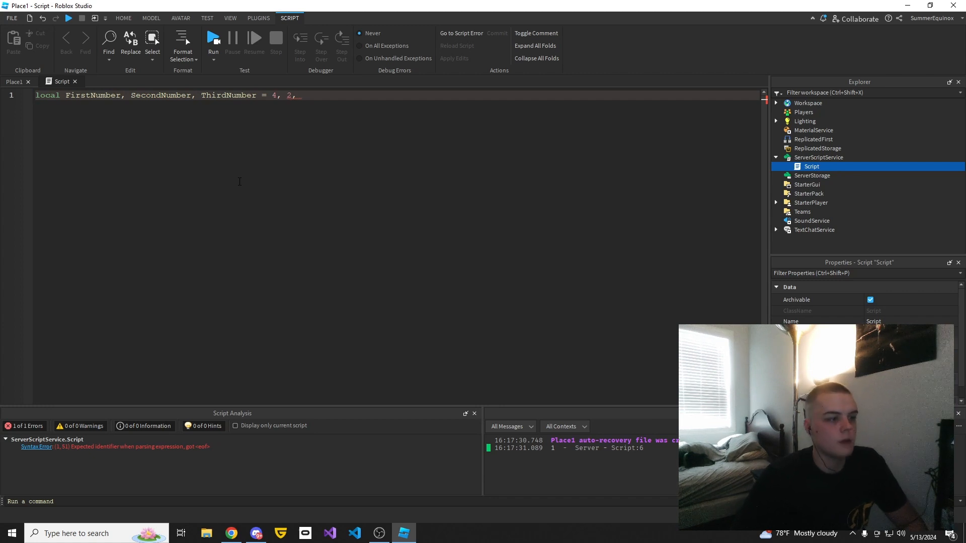
text(2+)
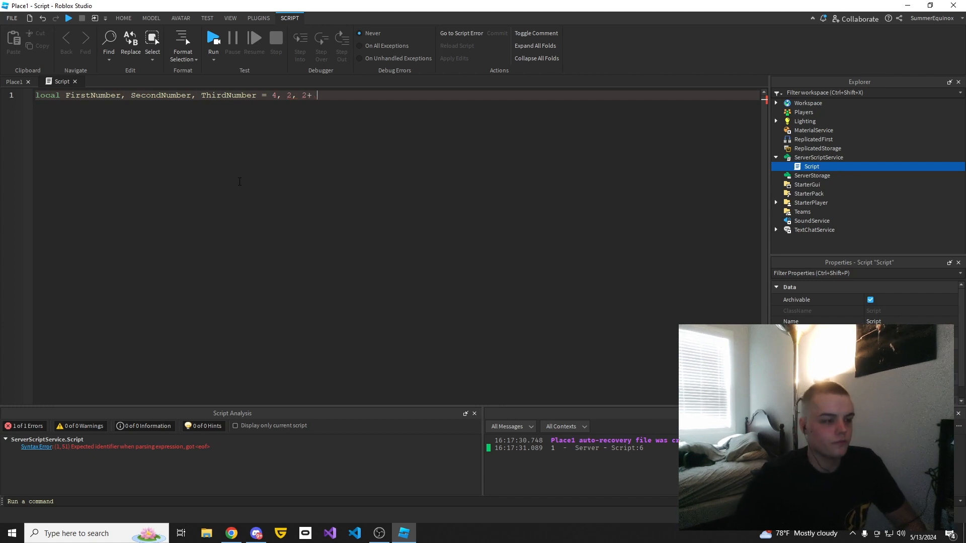
text(2)
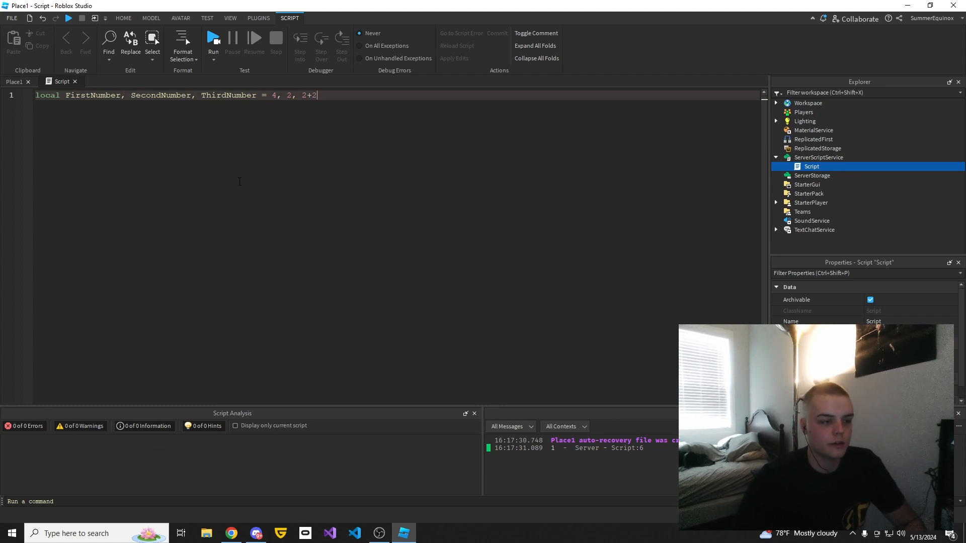
Step: Try FirstNumber+2 as ThirdNumber's value, then erase it, leaving only 4, 2
text(First)
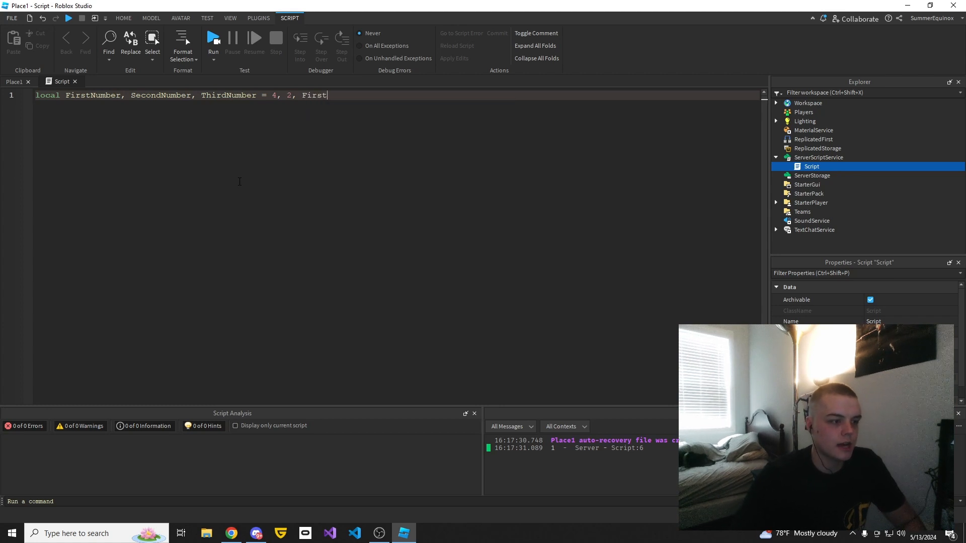
text(Number+2)
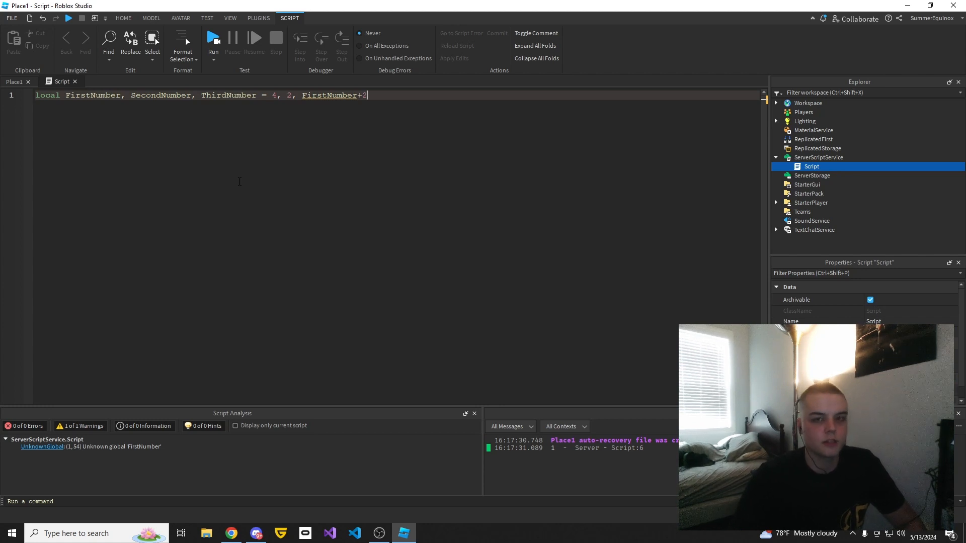
key(Backspace)
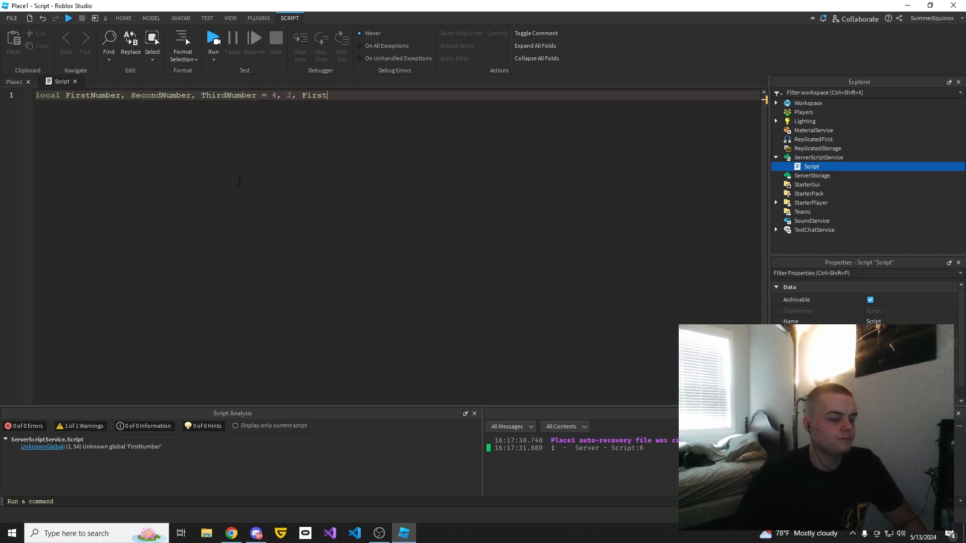
key(Backspace)
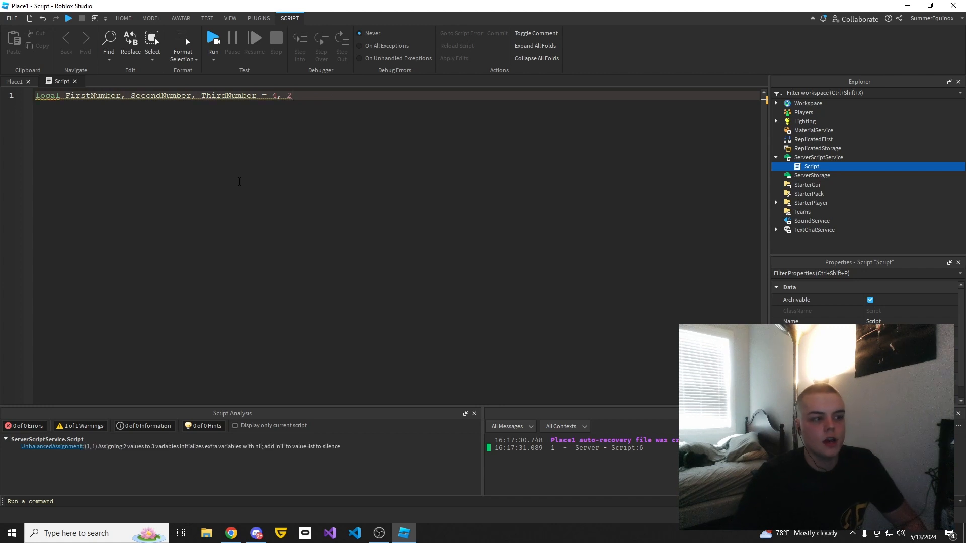